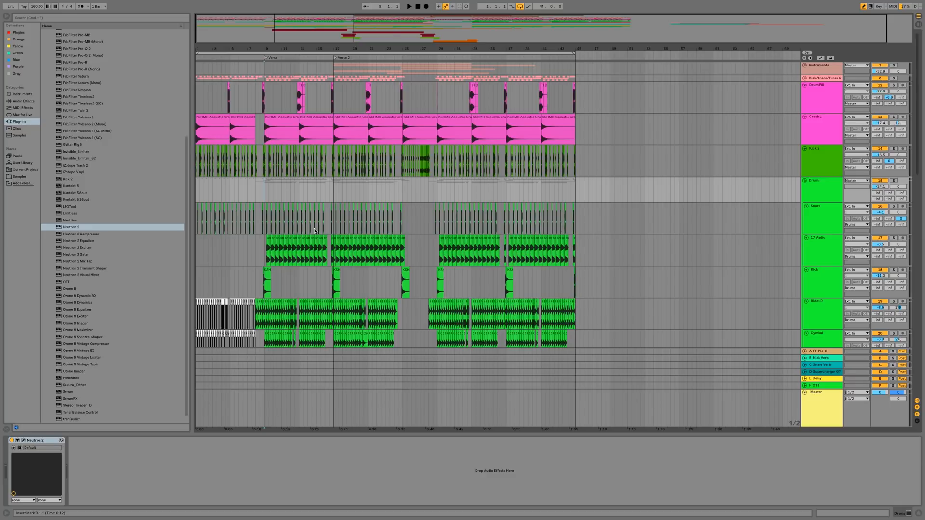
Select the Drums group track that carries the Neutron 2 device.
scroll("down", 3)
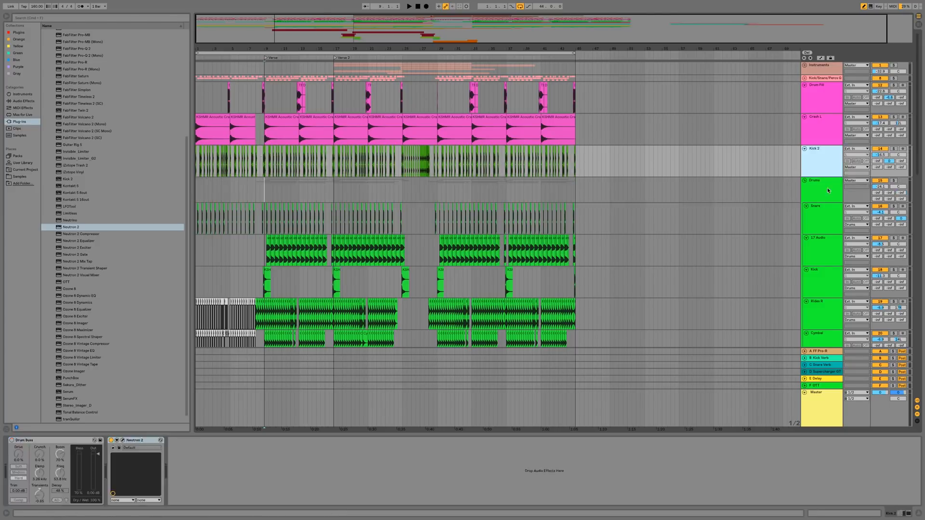
left_click(820, 181)
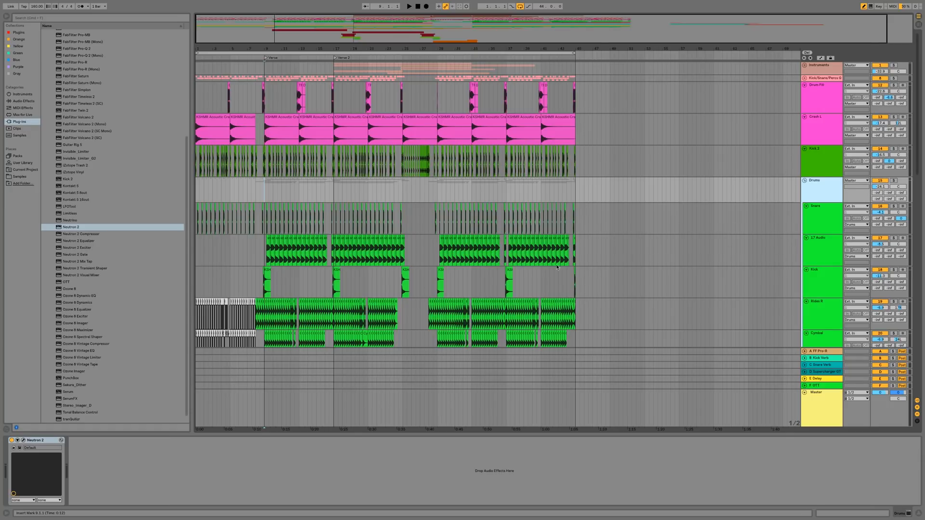
mouse_move(304, 197)
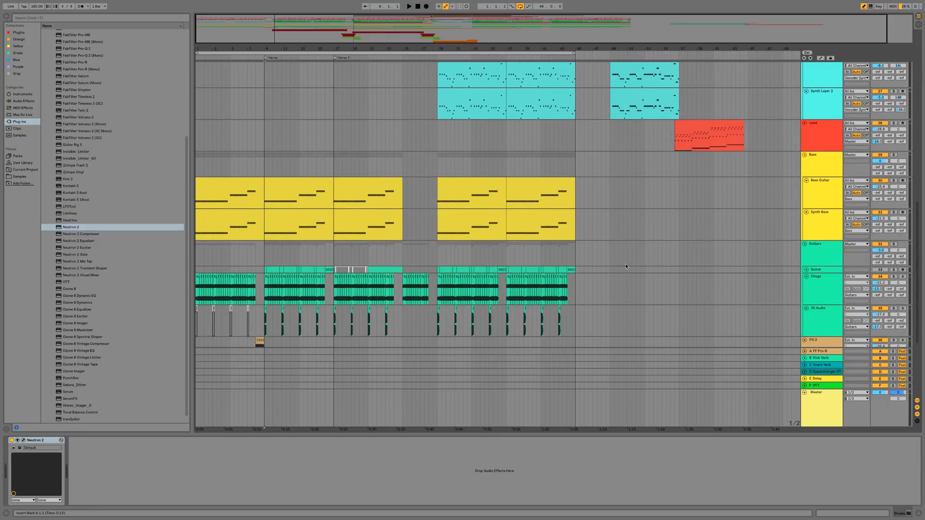
mouse_move(662, 262)
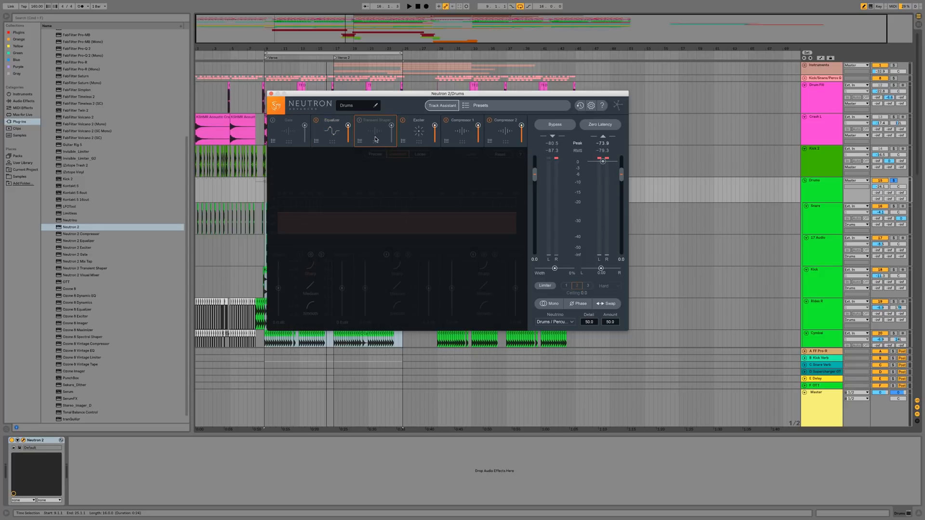
Switch from the Compressor 1 module to the Exciter module's settings in Neutron 2.
left_click(462, 120)
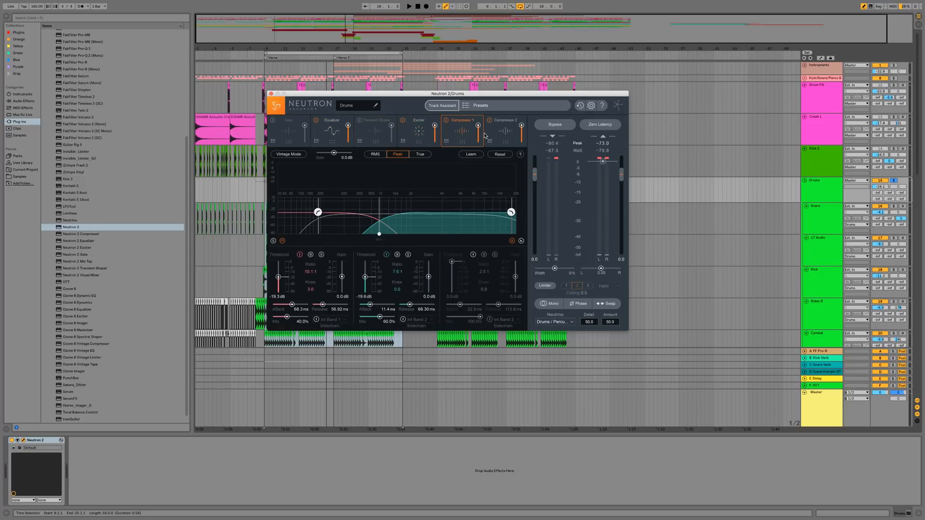
left_click(504, 128)
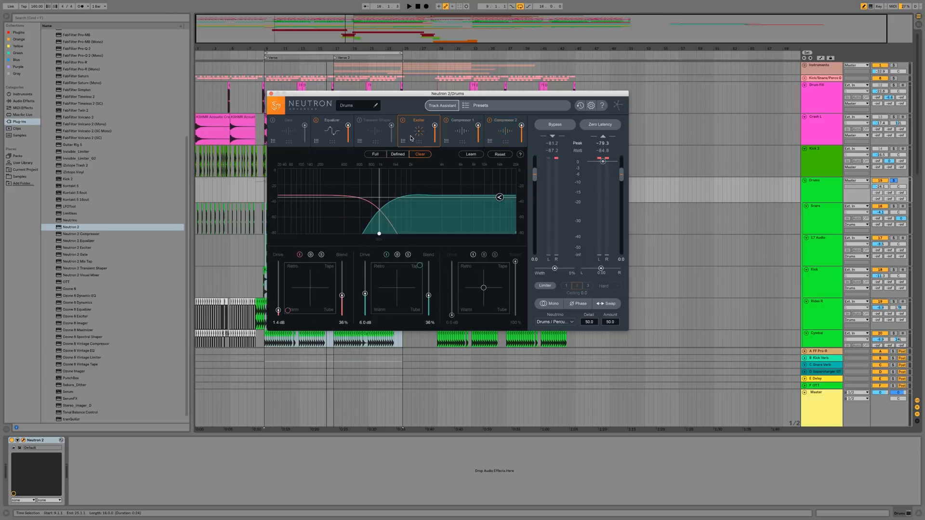
mouse_move(394, 180)
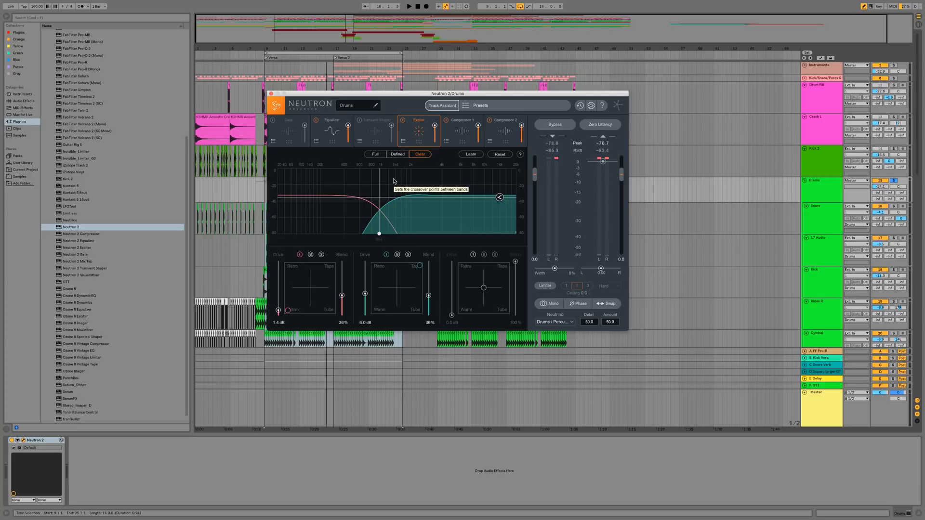
mouse_move(592, 276)
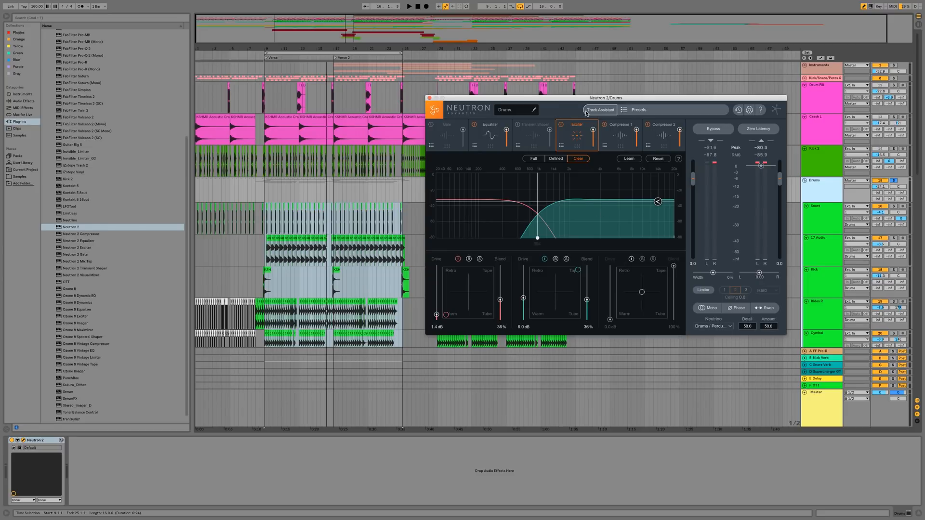
mouse_move(601, 110)
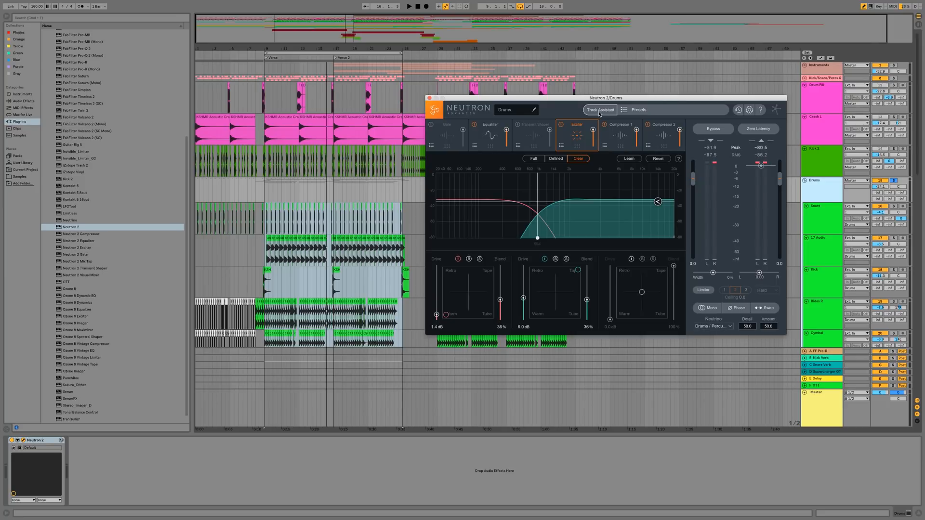
Run Track Assistant with the upfront style and chosen intensity, and accept its suggestion.
left_click(600, 110)
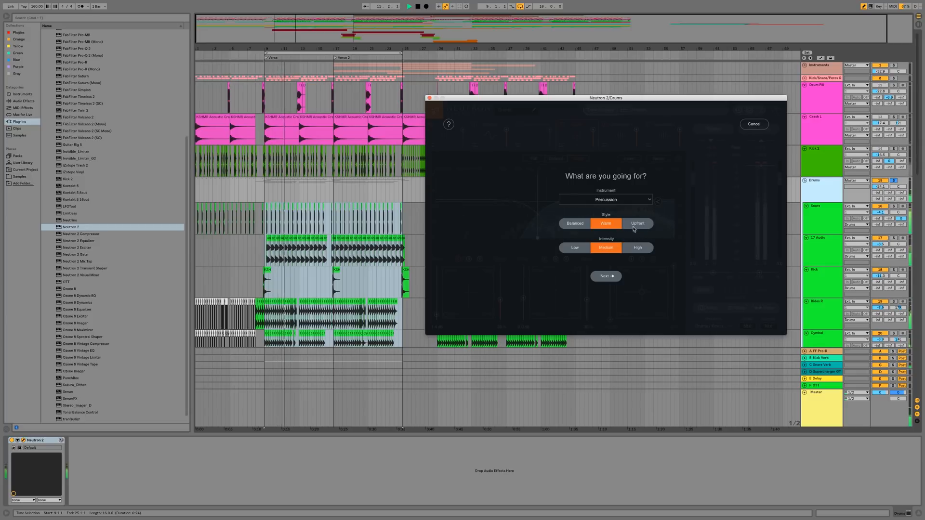
left_click(638, 222)
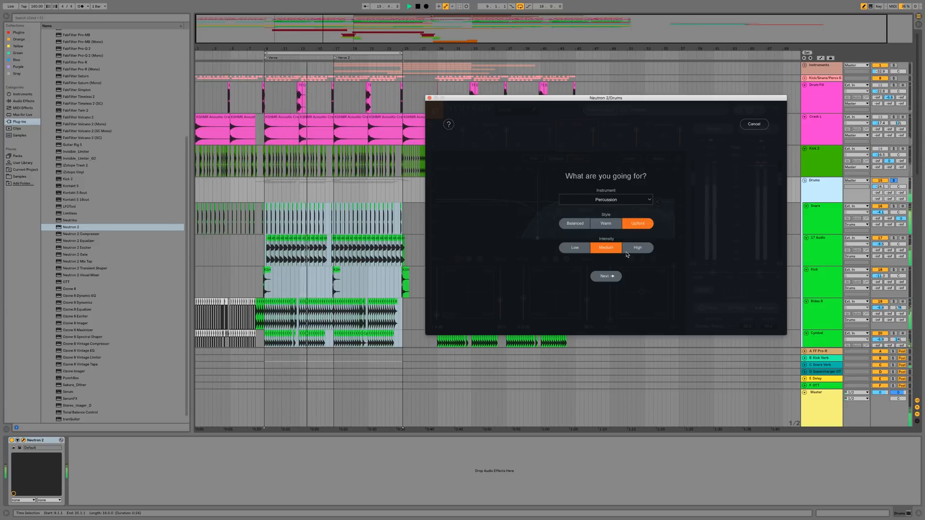
left_click(605, 275)
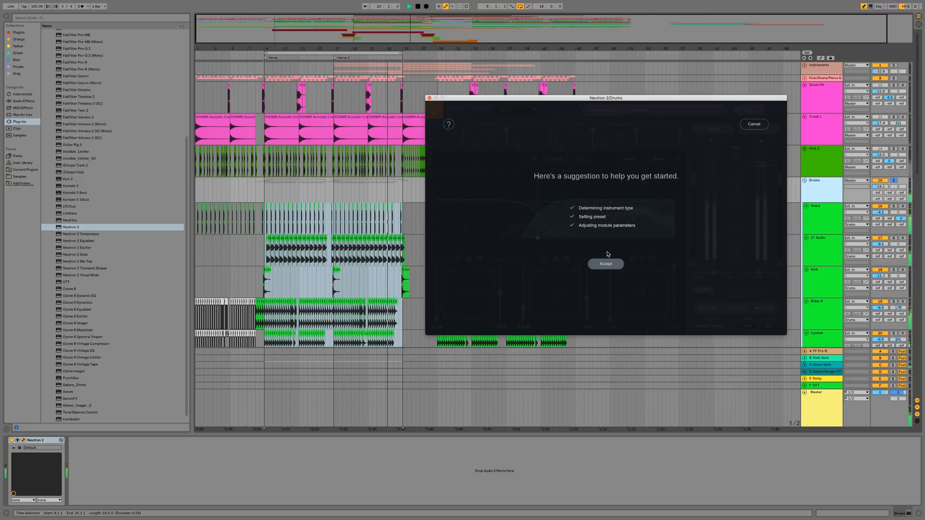
left_click(606, 264)
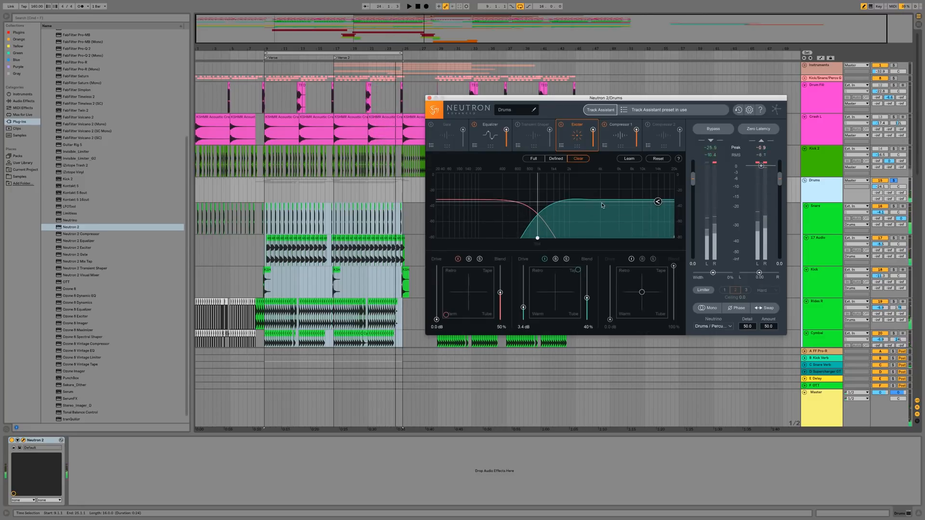
left_click(713, 128)
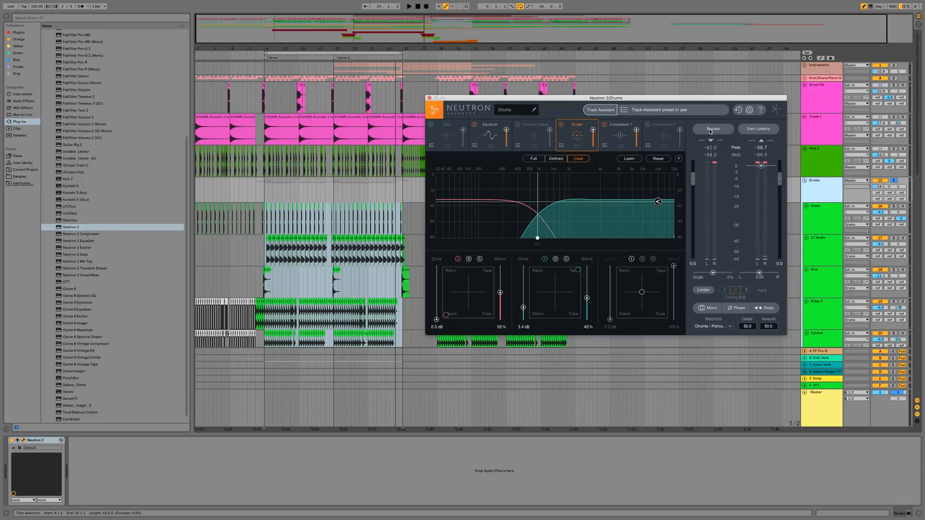
left_click(713, 128)
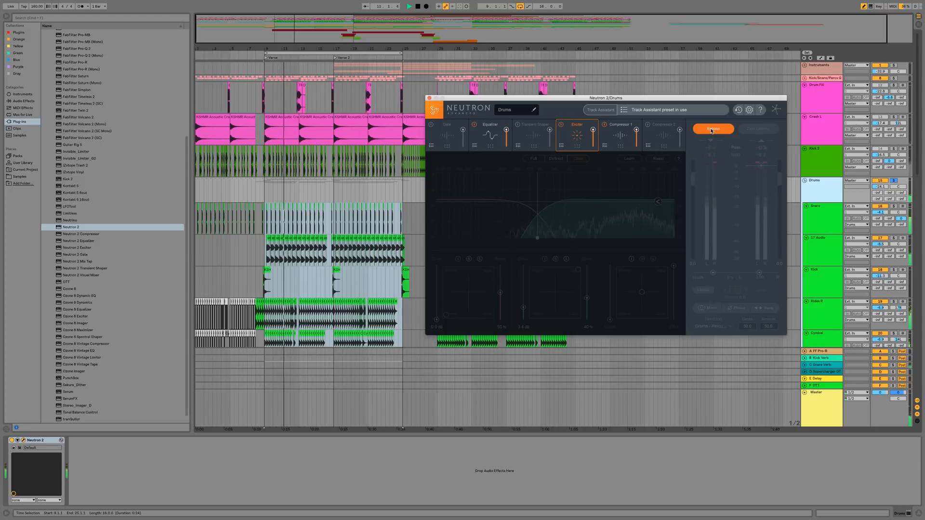
left_click(713, 129)
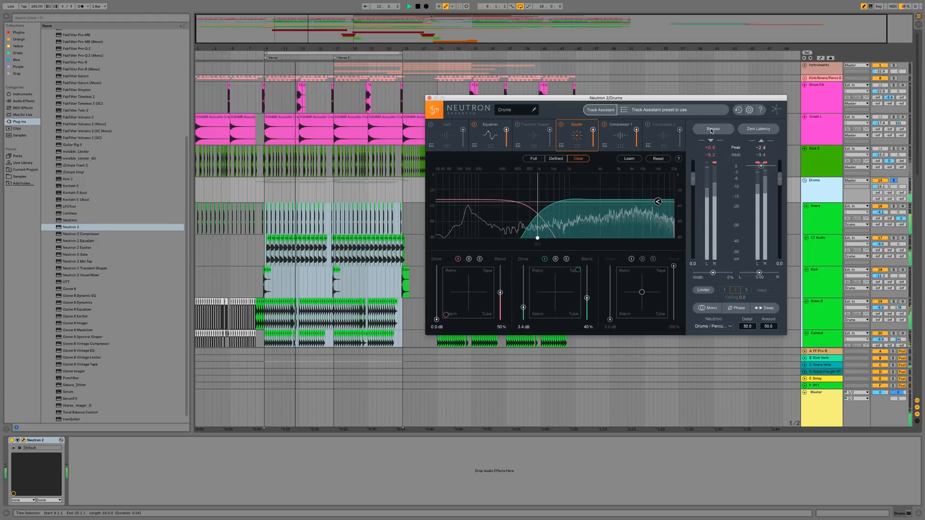
left_click(712, 128)
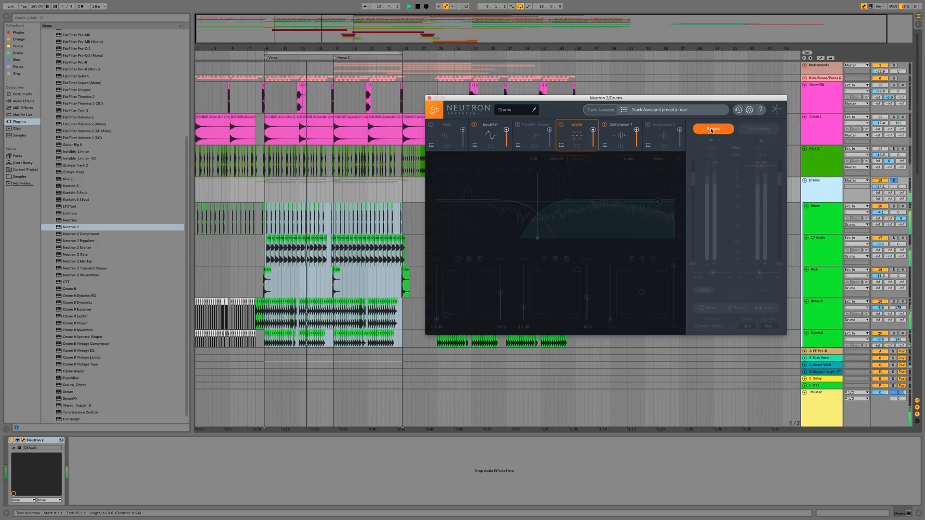
left_click(713, 128)
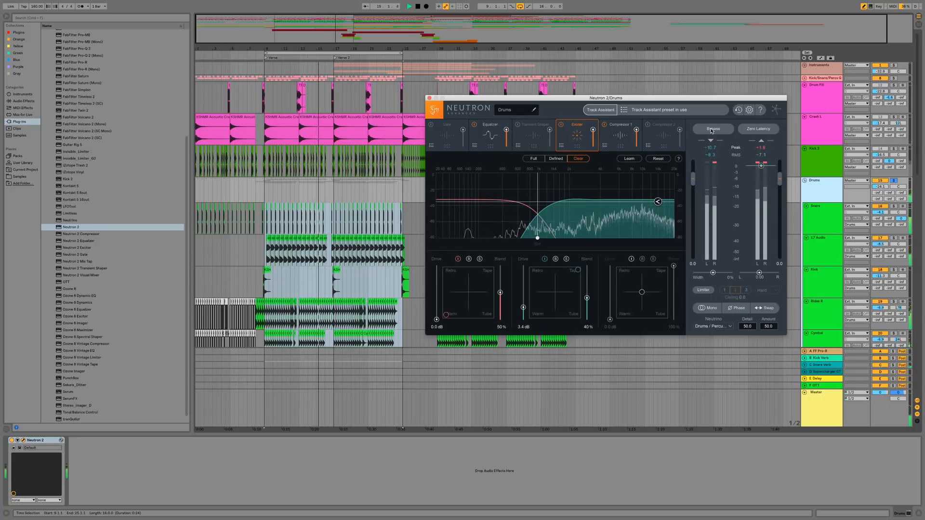
left_click(711, 129)
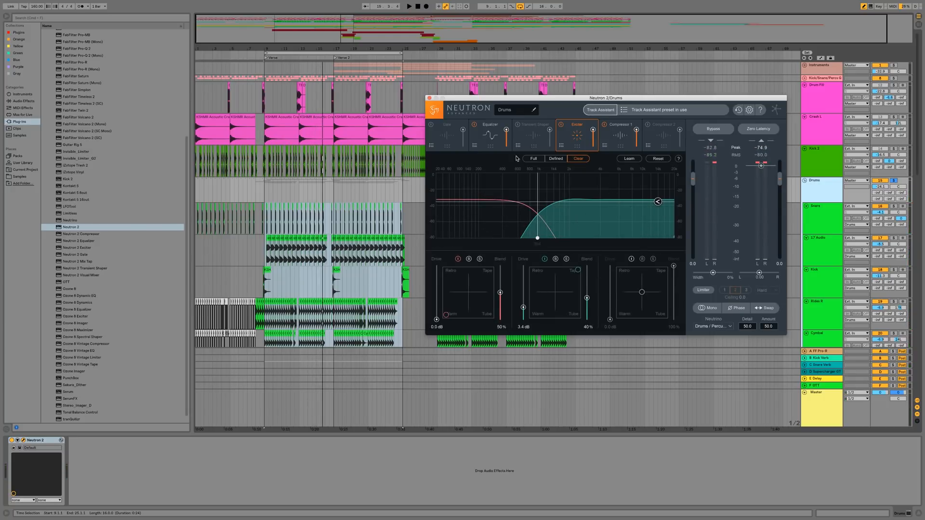
mouse_move(563, 158)
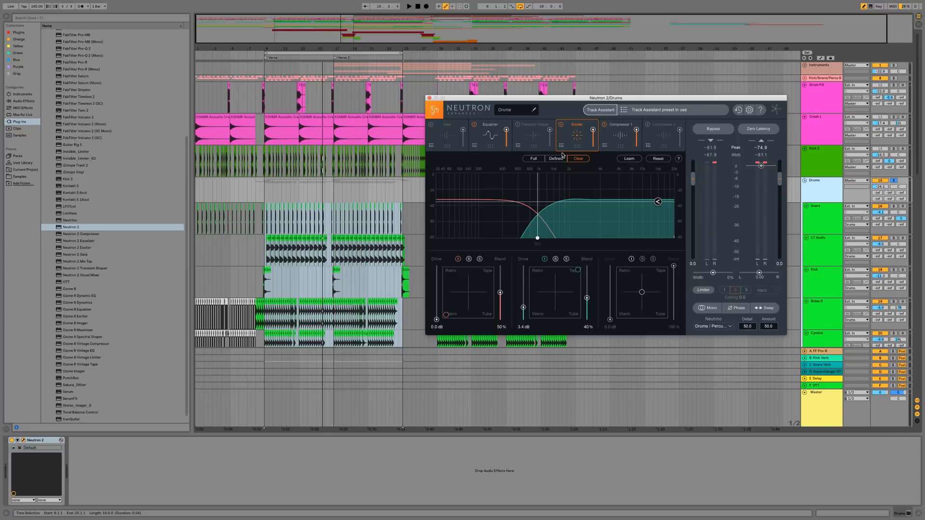
left_click(490, 124)
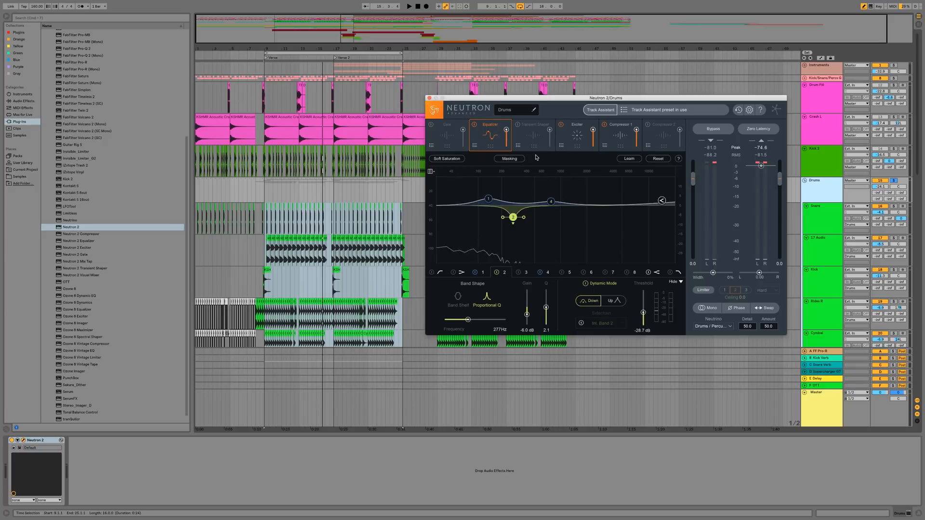
mouse_move(544, 248)
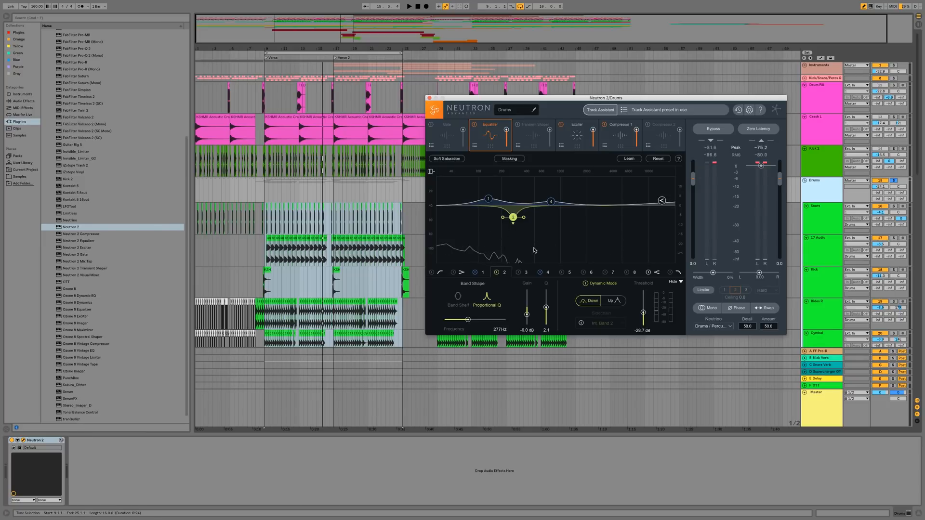
left_click(408, 6)
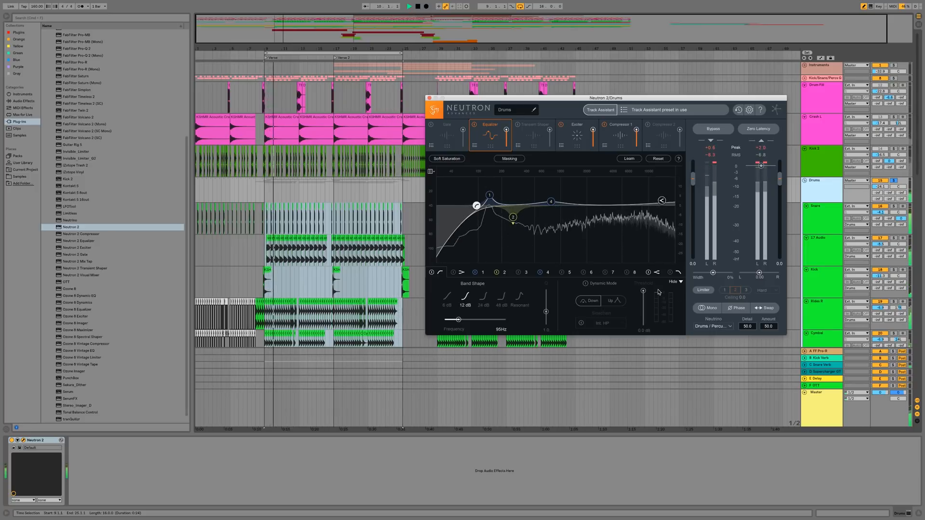
left_click(619, 134)
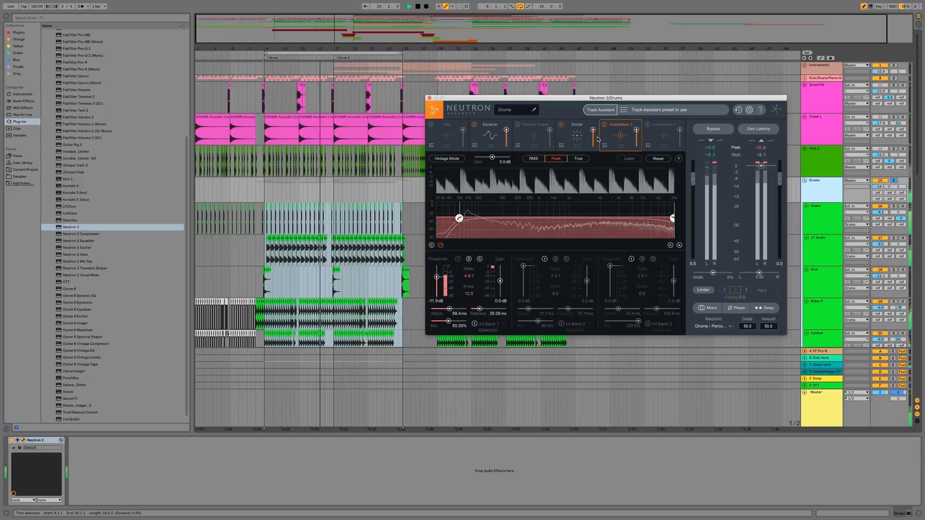
left_click(576, 133)
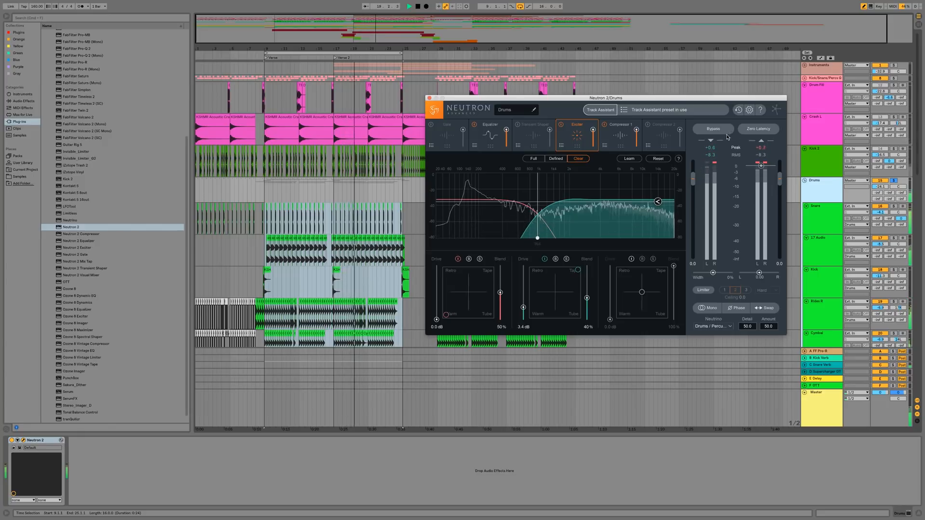
Boost the Equalizer's low band at 142 Hz to about 9.0 dB.
left_click(712, 128)
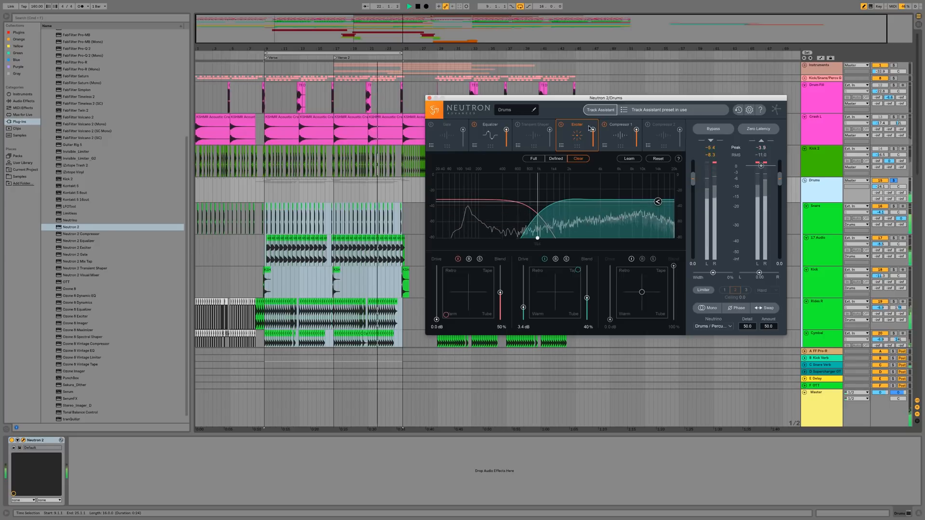
left_click(489, 131)
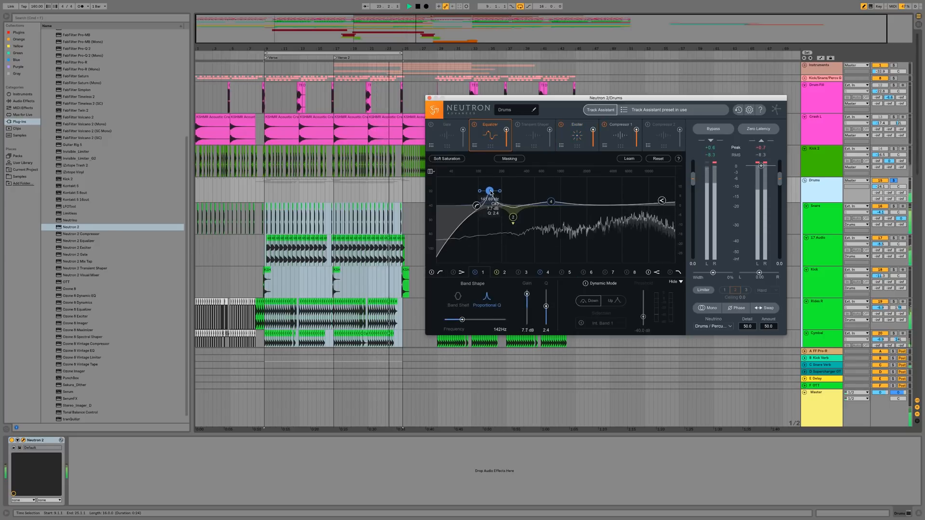
left_click_drag(490, 191, 490, 188)
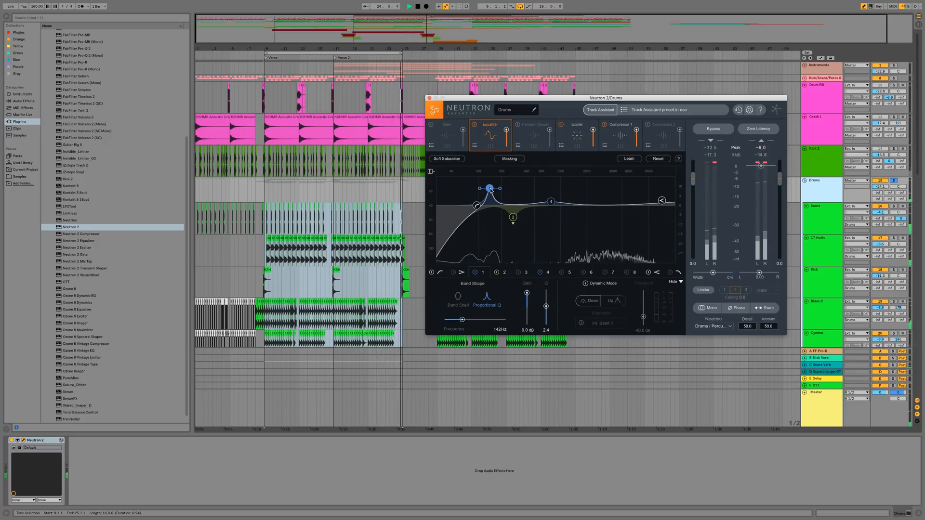
left_click_drag(489, 189, 489, 190)
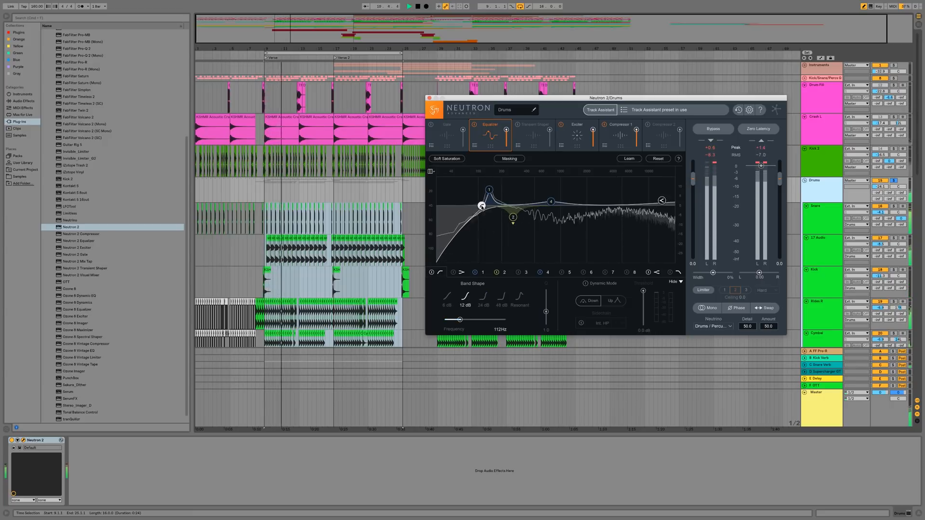
Bypass-check the processing, review Exciter and Compressor 1, then close the Neutron window.
left_click(714, 128)
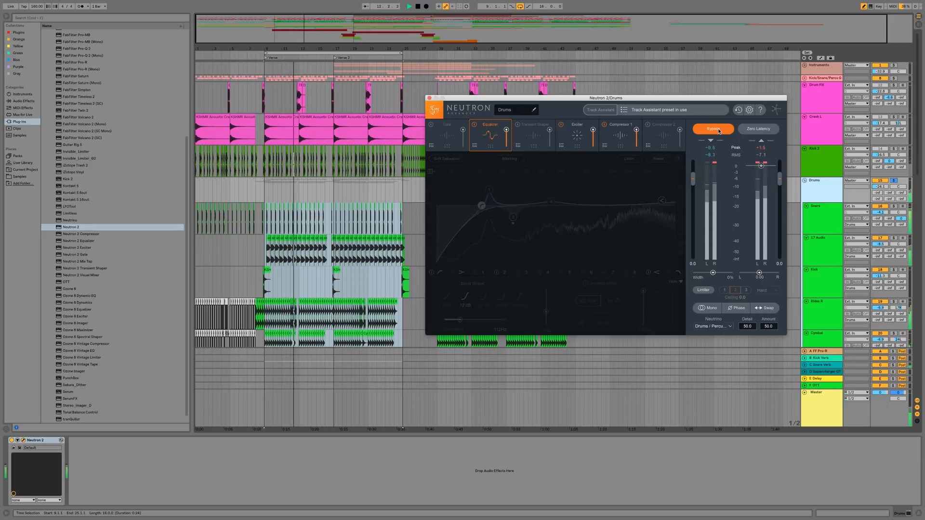
left_click(713, 128)
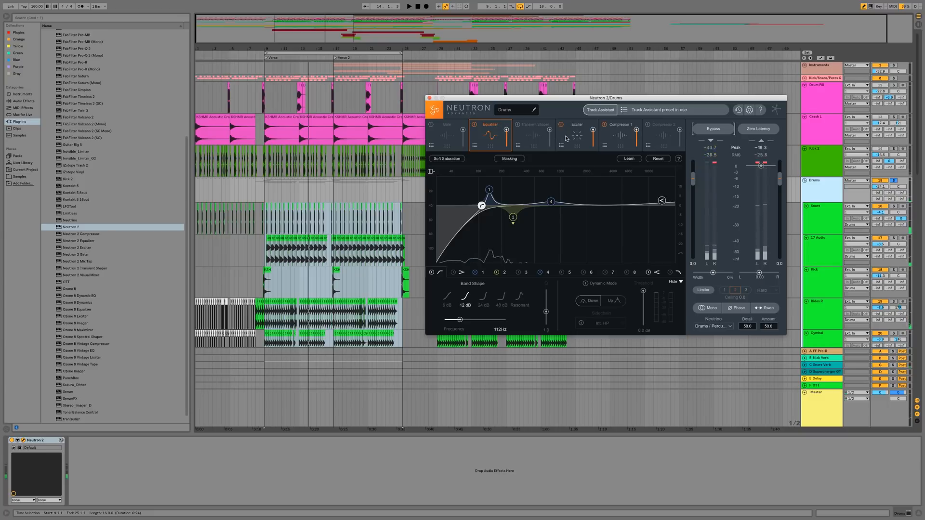
left_click(577, 133)
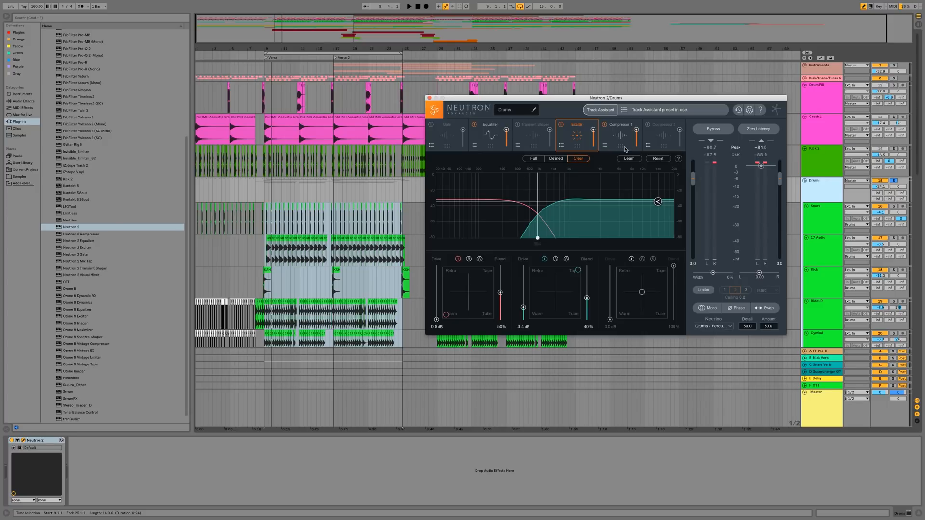
left_click(619, 124)
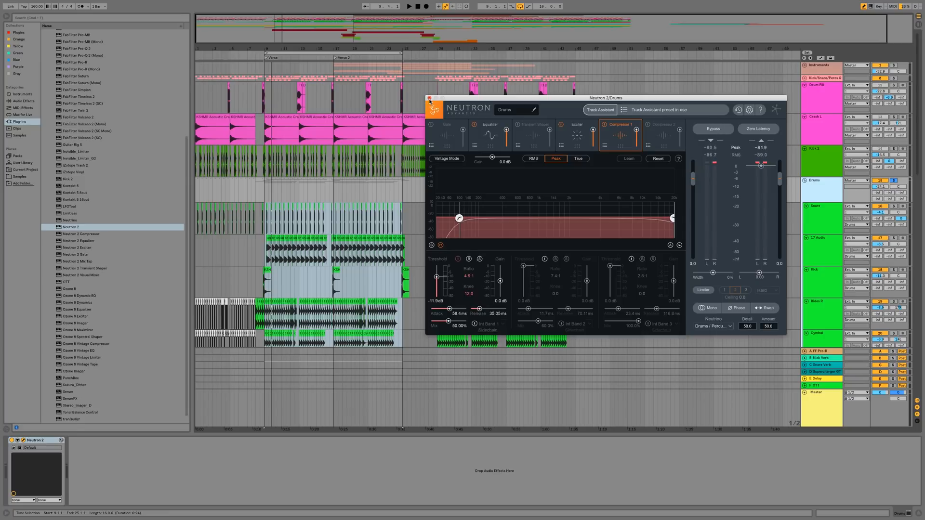
left_click(430, 99)
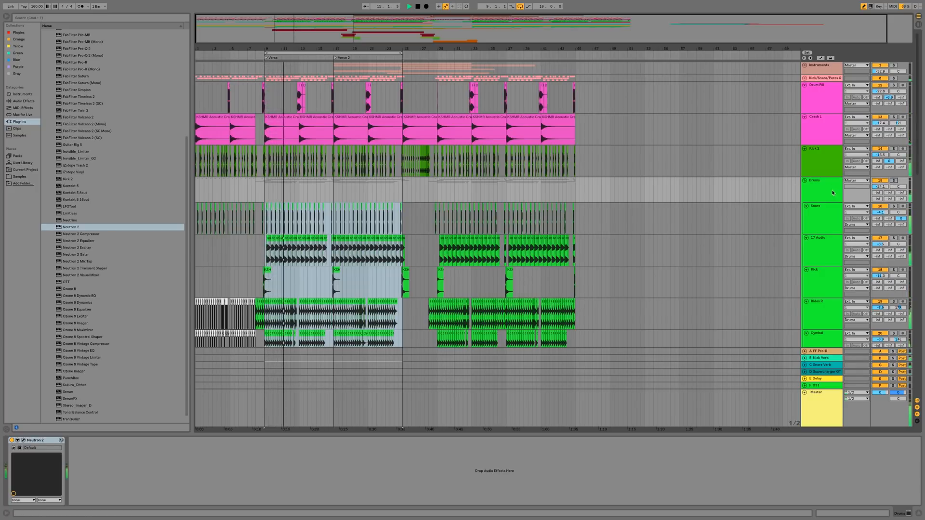
Bring up the Neutron 2 Equalizer instance with its preset manager on another track.
left_click(882, 186)
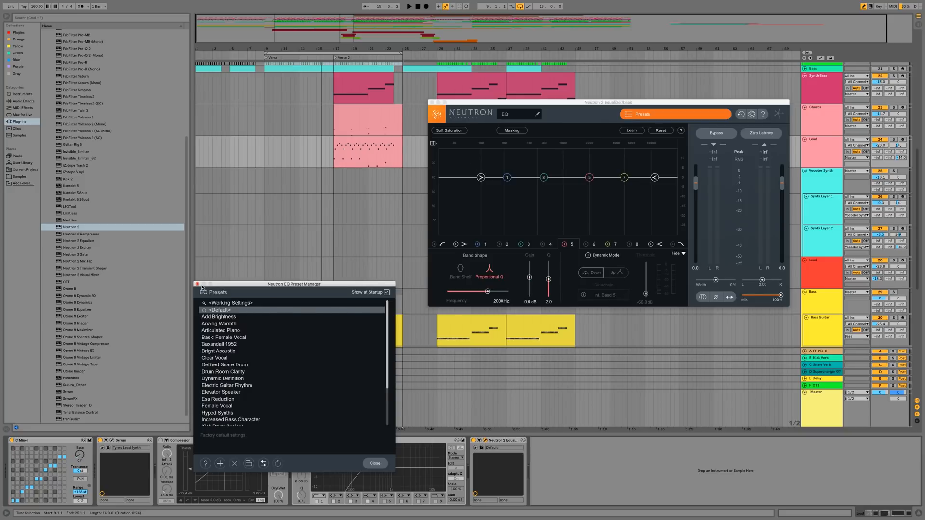
Close the Equalizer preset manager and return to the drum project arrangement.
left_click(374, 463)
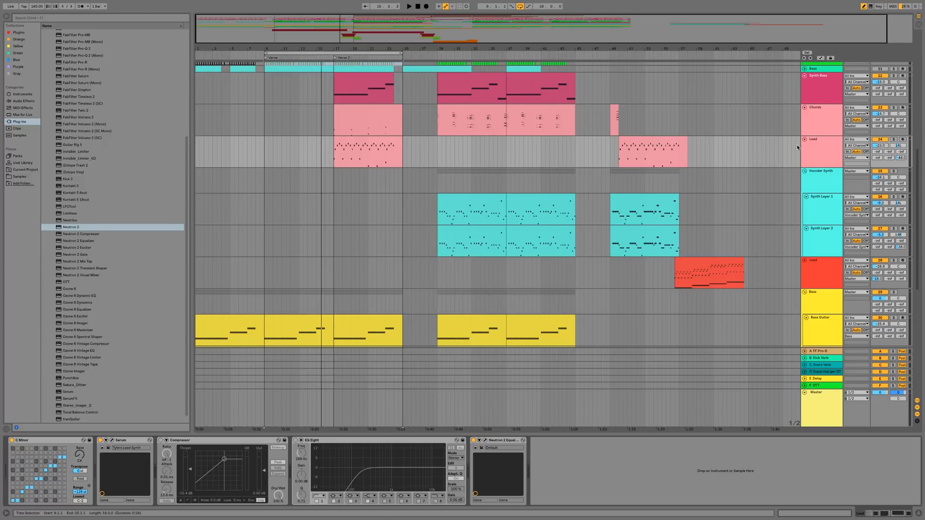
left_click(820, 153)
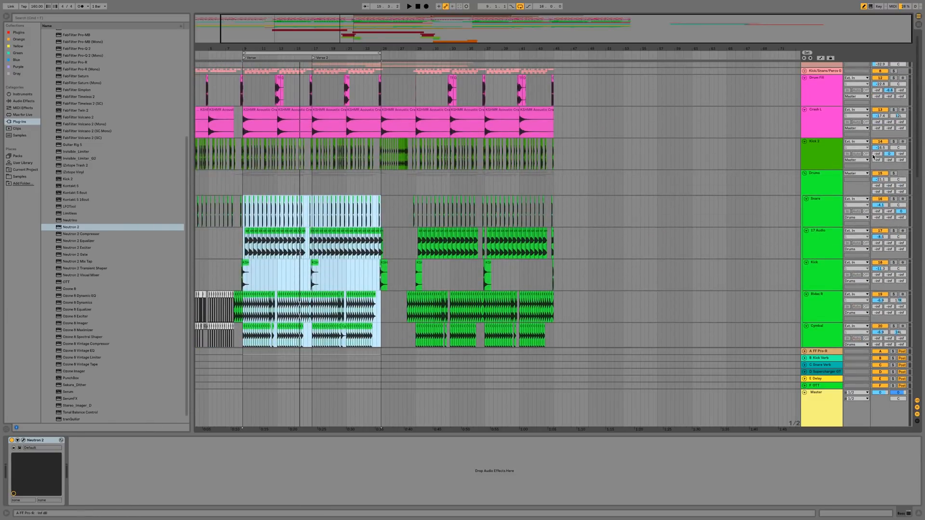
In Kick 2's Neutron Equalizer, enable masking against the Bass Group.
left_click(820, 145)
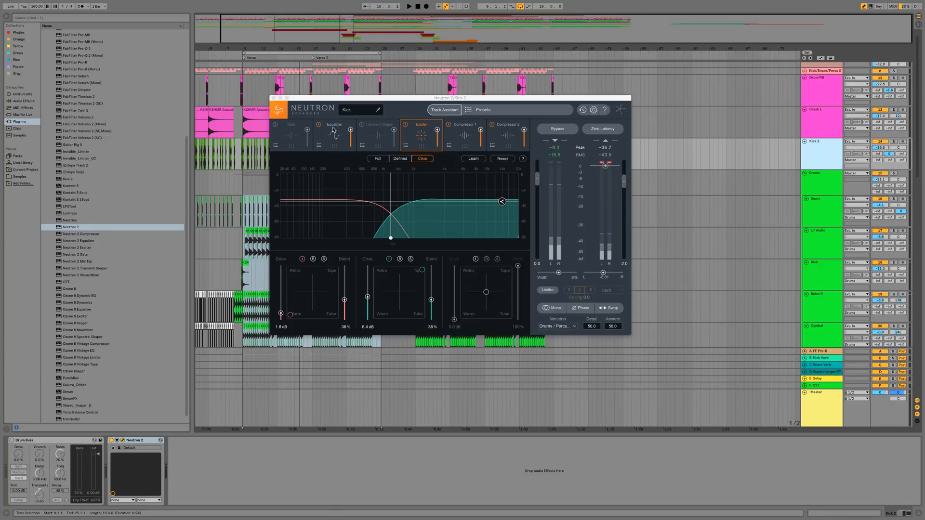
left_click(334, 135)
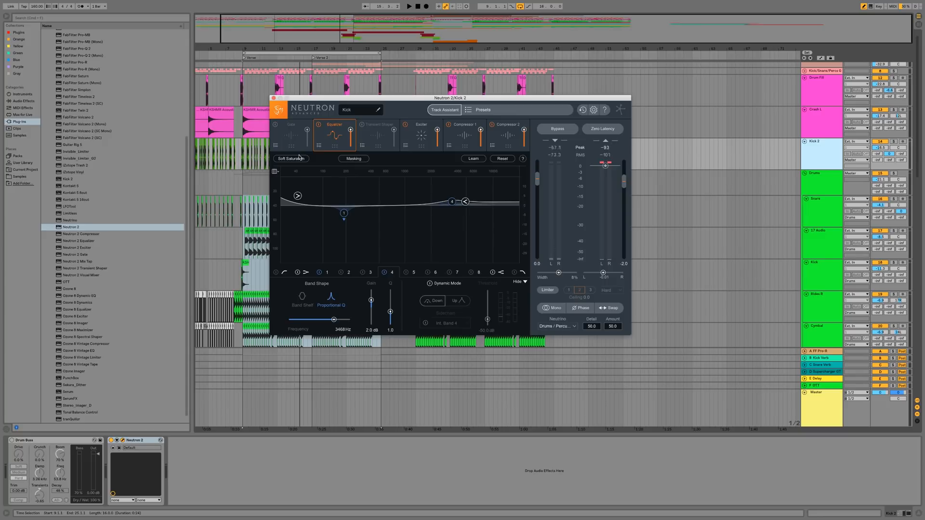
left_click(392, 158)
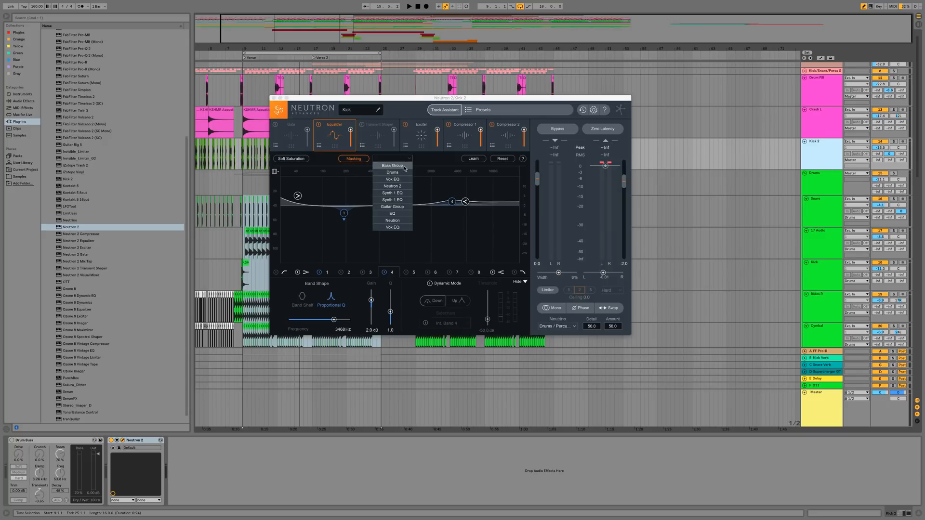
left_click(391, 165)
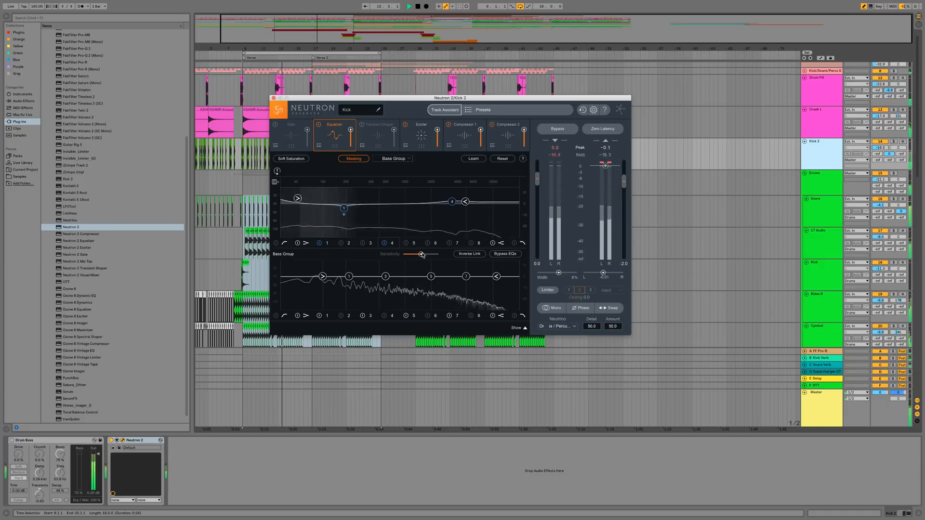
Raise the masking sensitivity and add an EQ band at the masking frequency.
left_click_drag(421, 254, 433, 254)
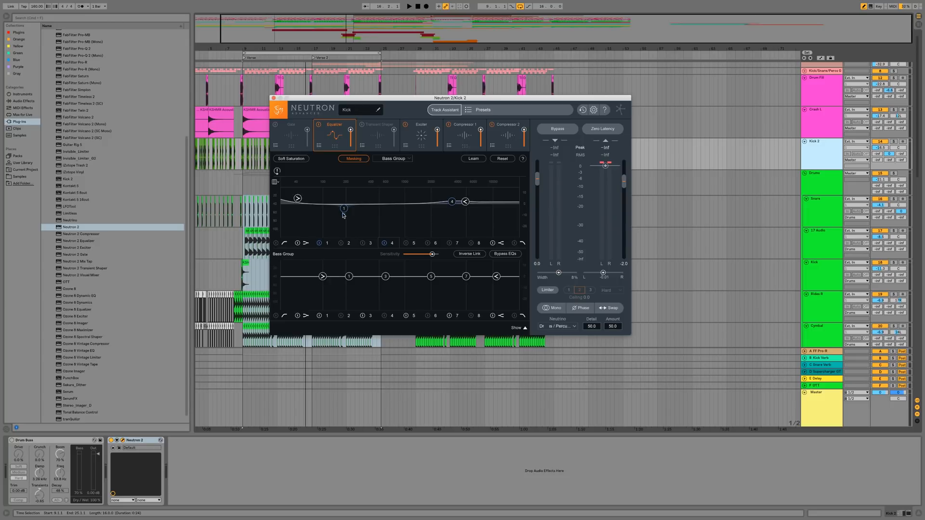
left_click(409, 5)
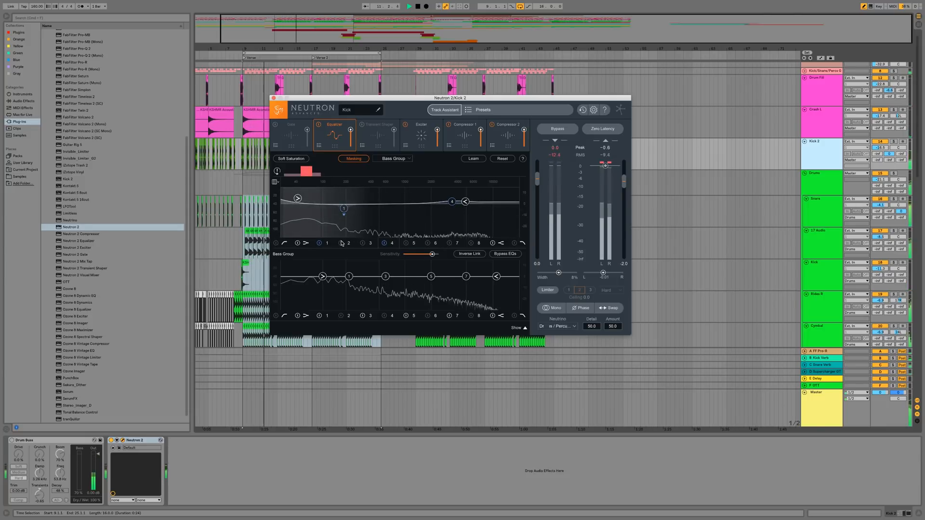
left_click(329, 202)
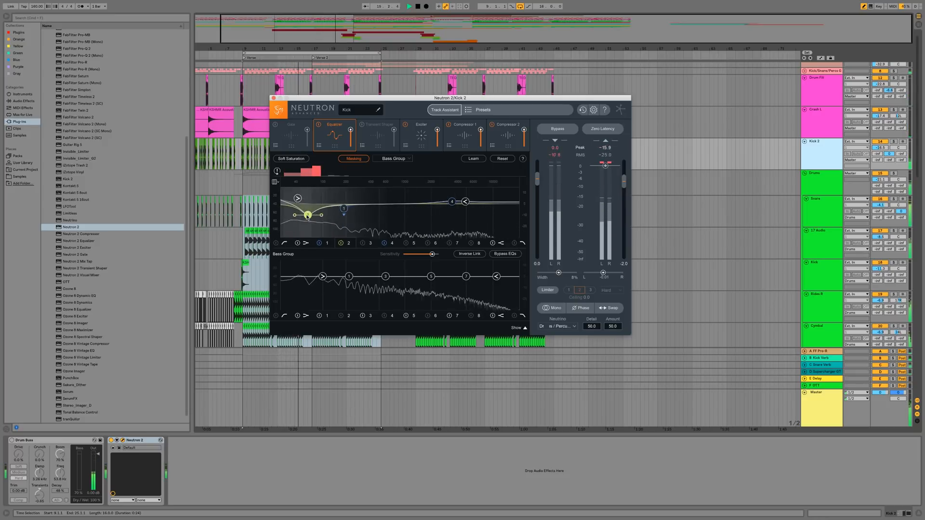
Cut the kick about -10.9 dB near 44 Hz with Q 0.5, boosting the Bass Group there.
left_click_drag(324, 215, 310, 217)
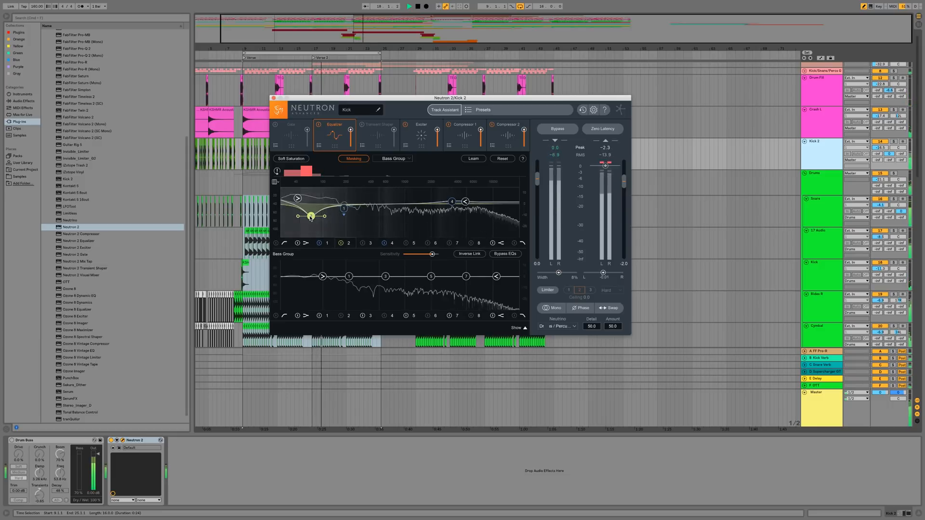
left_click_drag(309, 215, 301, 217)
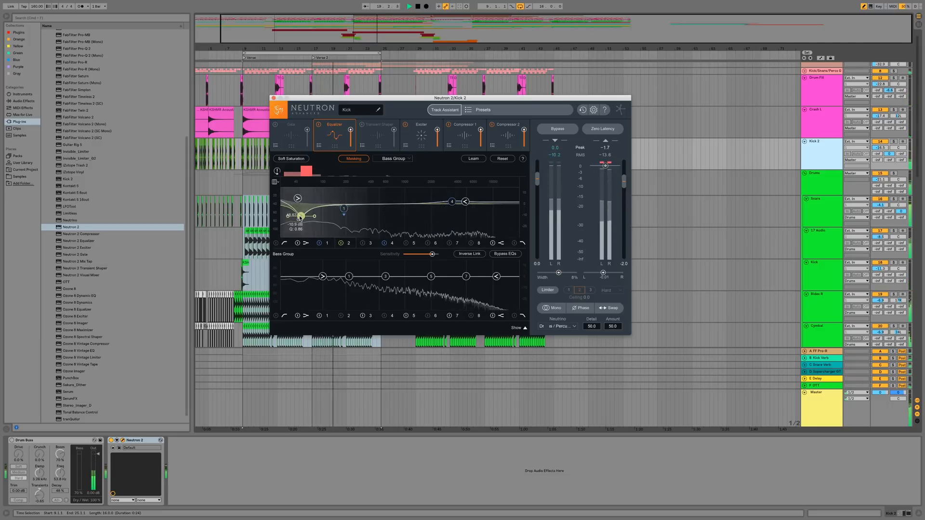
left_click_drag(301, 215, 305, 217)
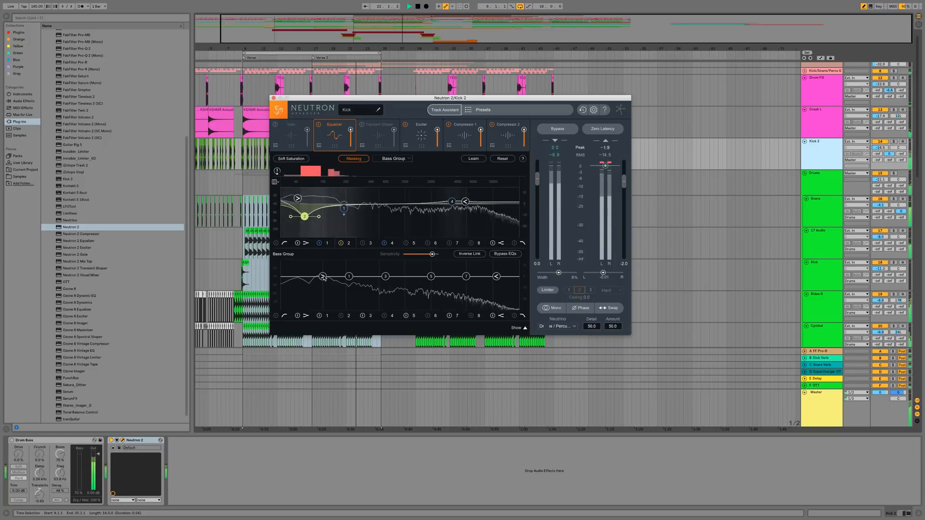
left_click_drag(323, 278, 324, 275)
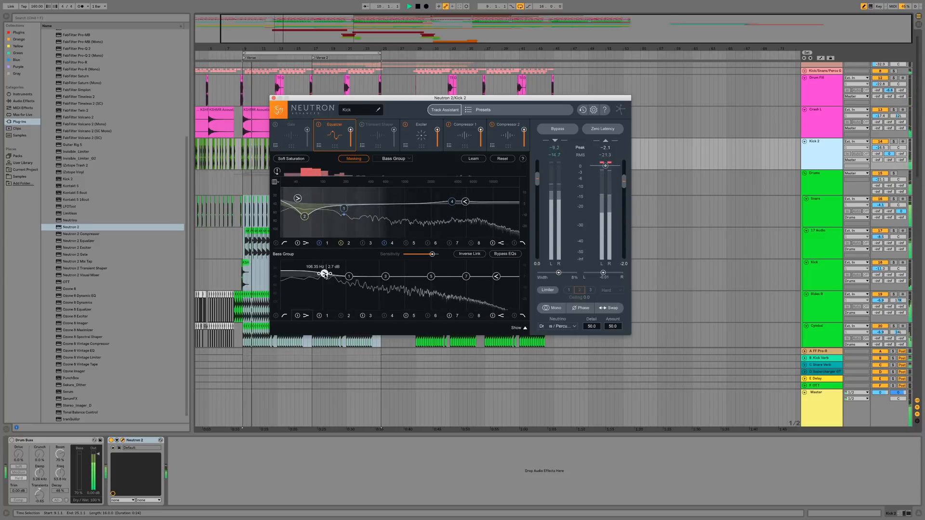
left_click_drag(327, 272, 320, 272)
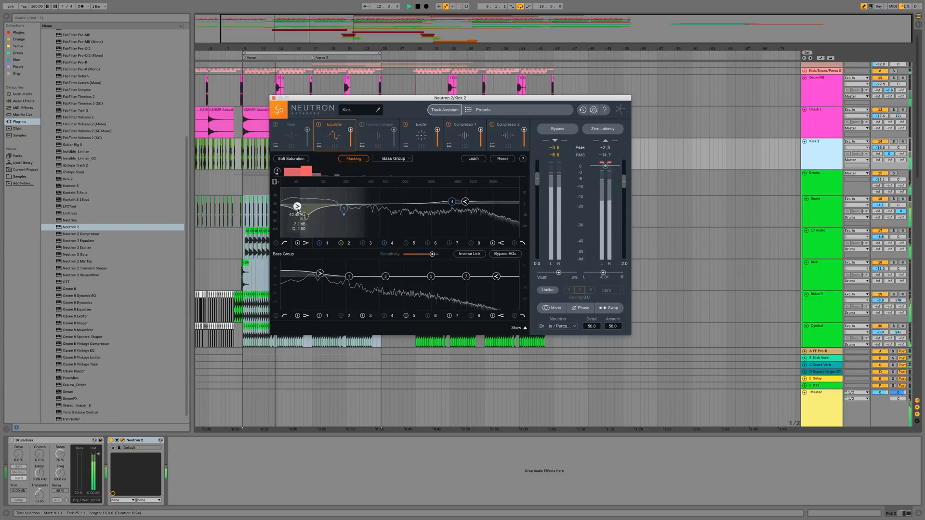
left_click_drag(298, 214, 298, 214)
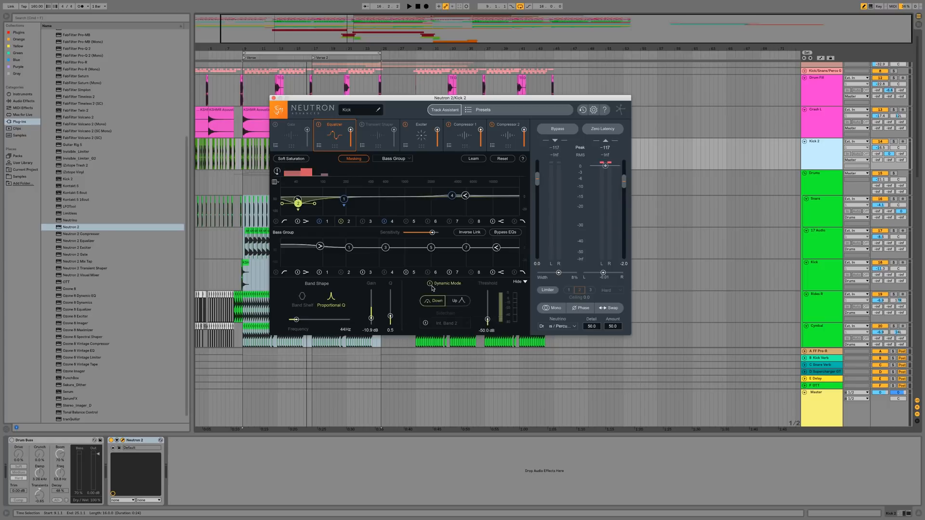
Make the low cut band dynamic and set its threshold.
left_click(409, 7)
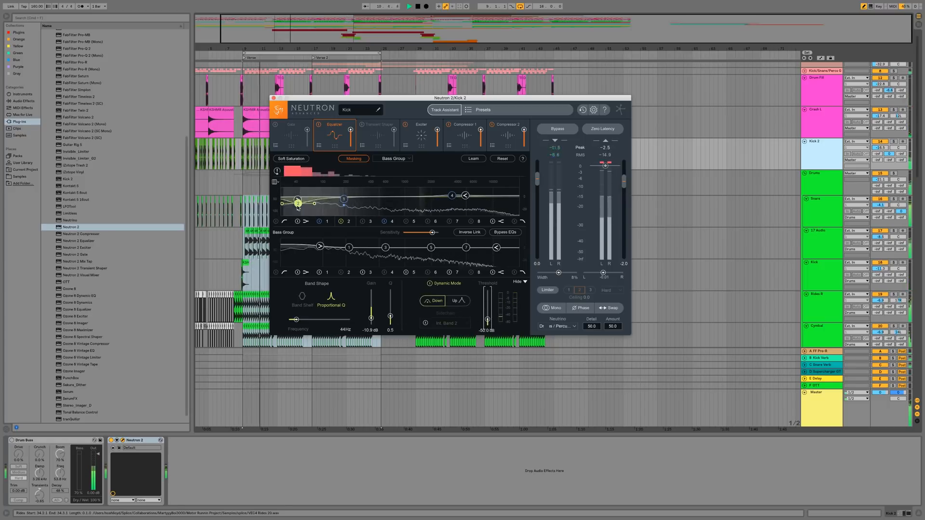
left_click_drag(298, 203, 293, 207)
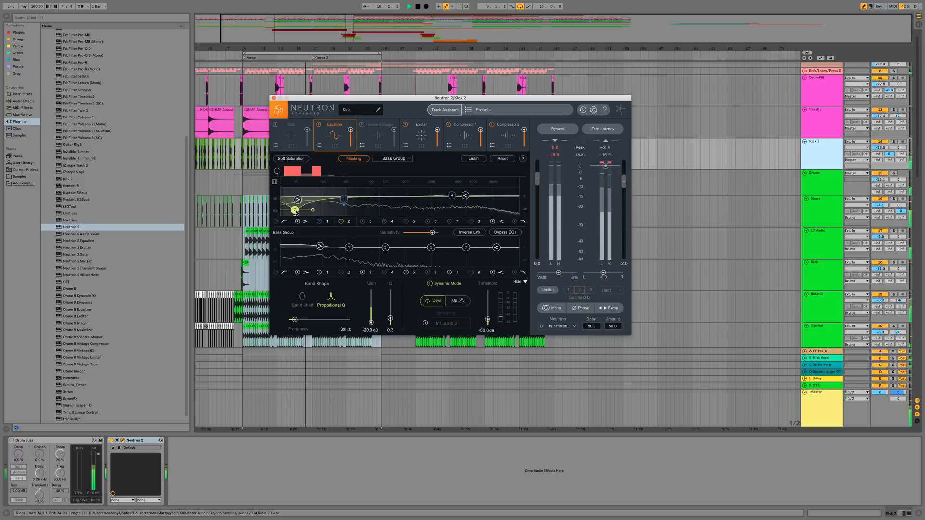
left_click_drag(295, 211, 294, 212)
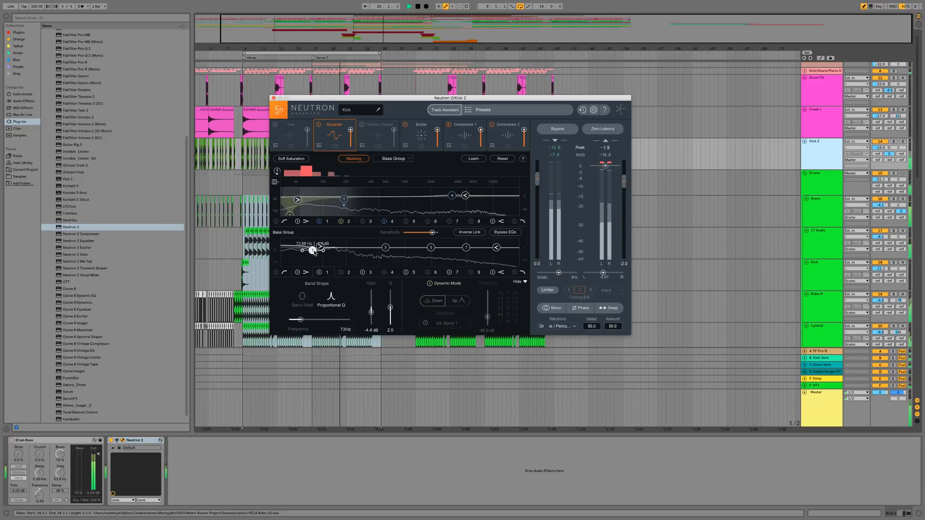
Cut the bass-group lows around 62 Hz to -8.4 dB and shelve highs near 5.8 kHz.
left_click_drag(313, 250, 310, 261)
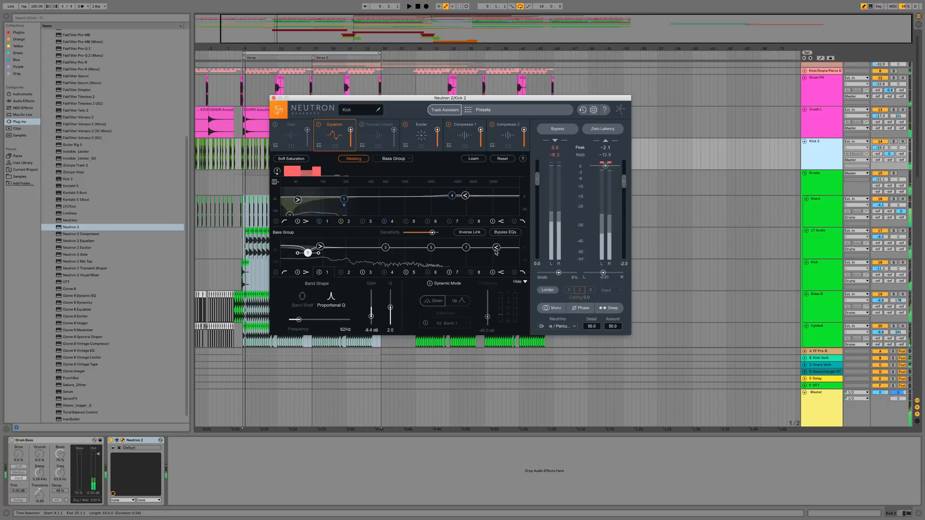
left_click_drag(499, 247, 489, 252)
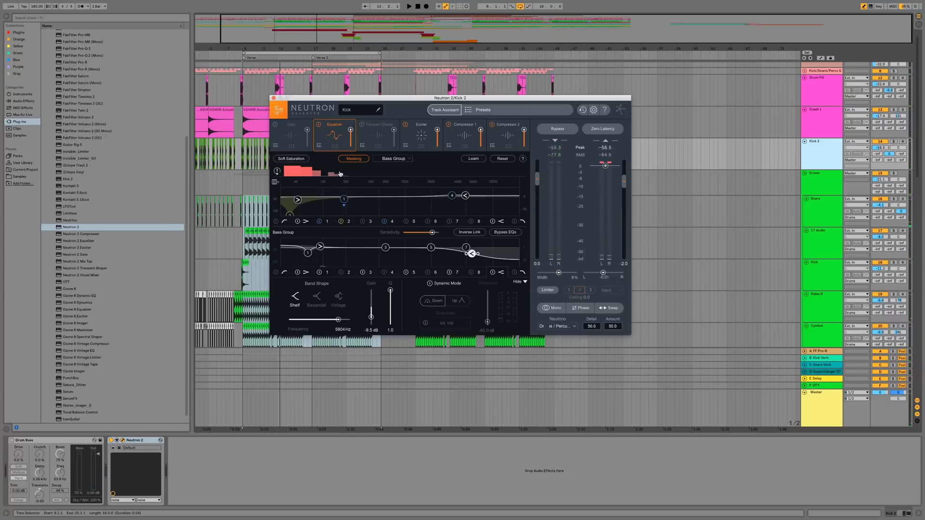
left_click(354, 158)
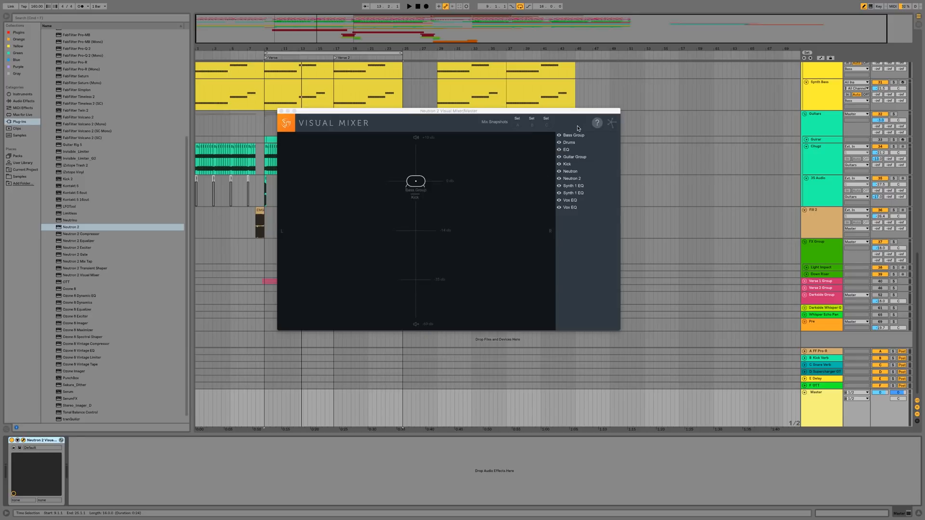
mouse_move(578, 156)
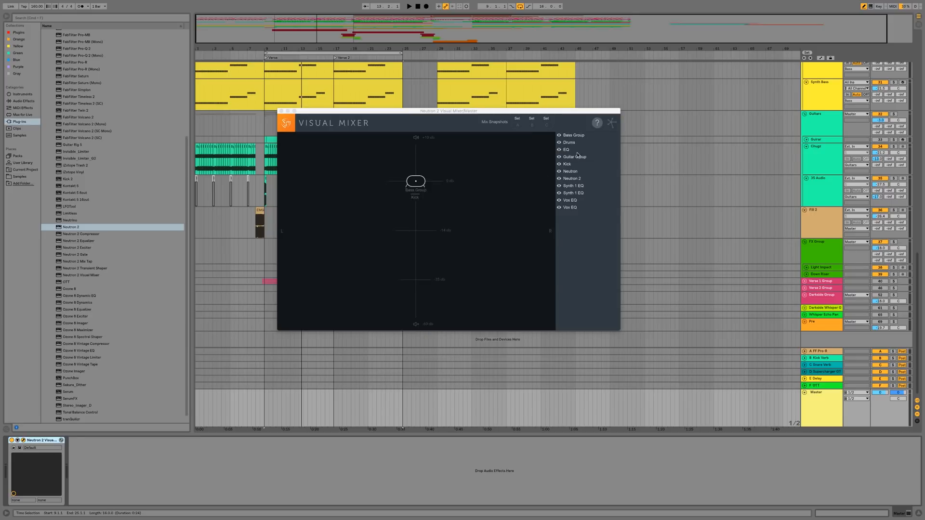
Show the Neutron, Neutron 2, EQ, Bass Group and Drums tracks in the Visual Mixer.
left_click(570, 171)
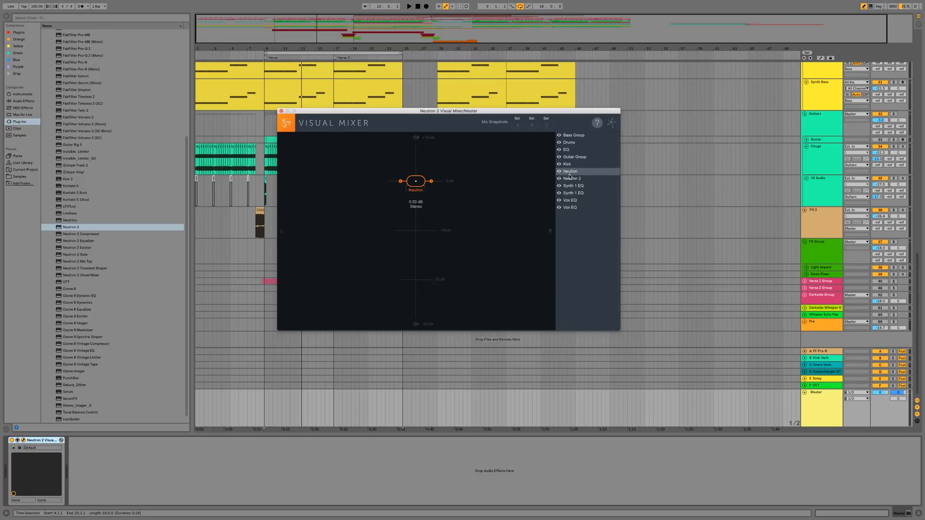
left_click(572, 178)
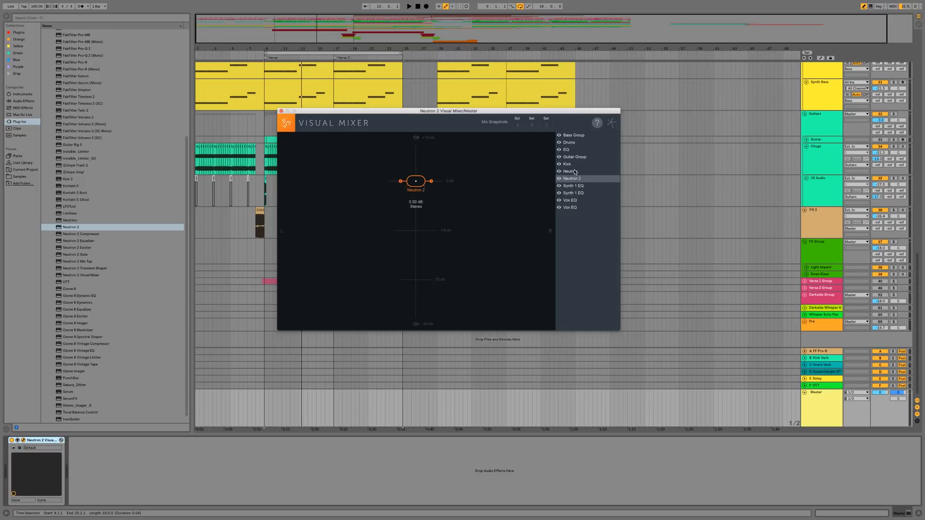
mouse_move(695, 190)
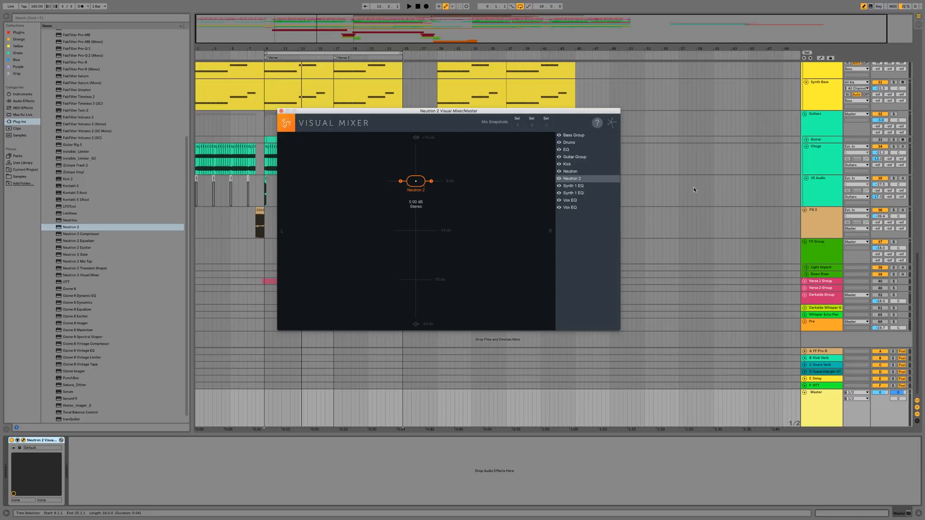
mouse_move(572, 172)
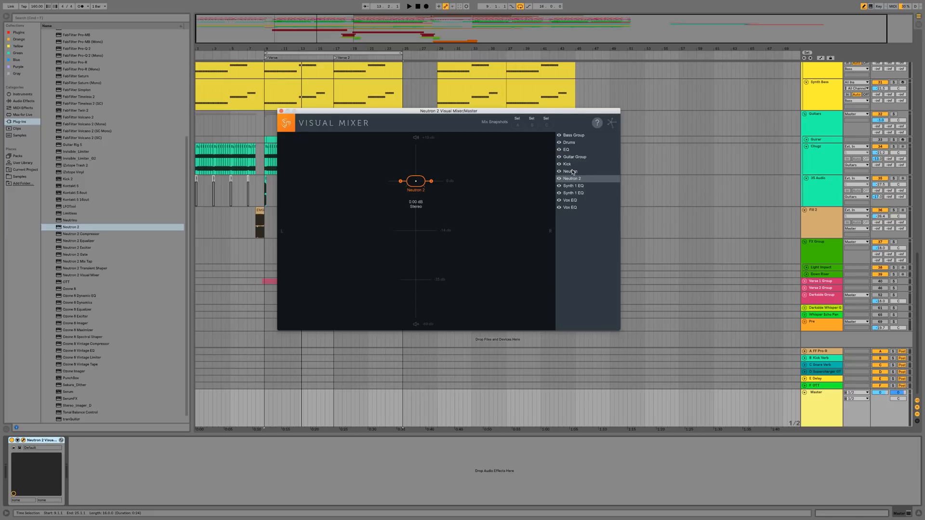
left_click(566, 149)
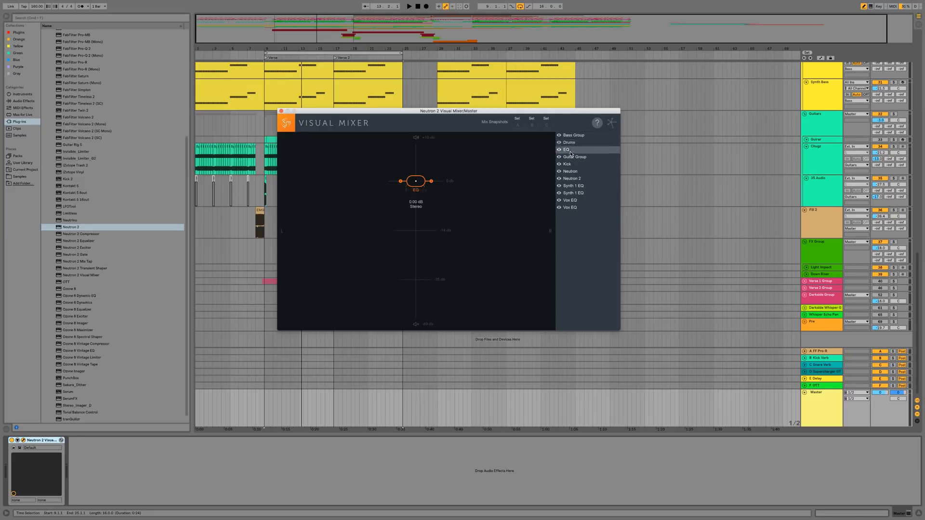
left_click(572, 135)
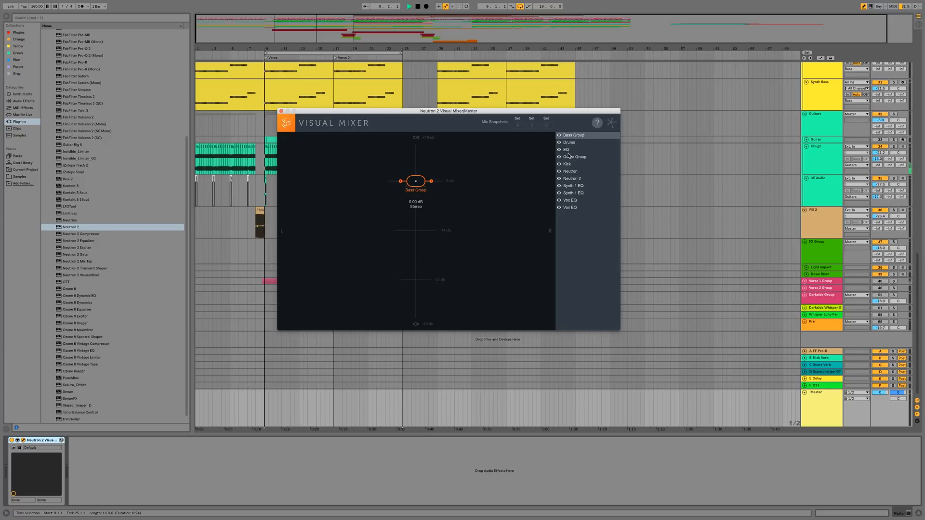
left_click(569, 143)
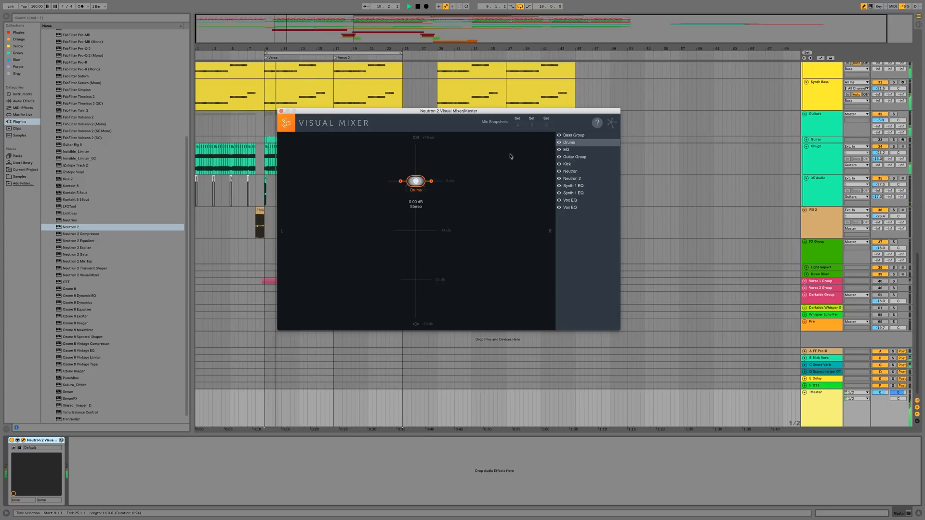
Try the Drums level high and low, then settle it at about -1.8 dB.
left_click_drag(416, 182, 416, 175)
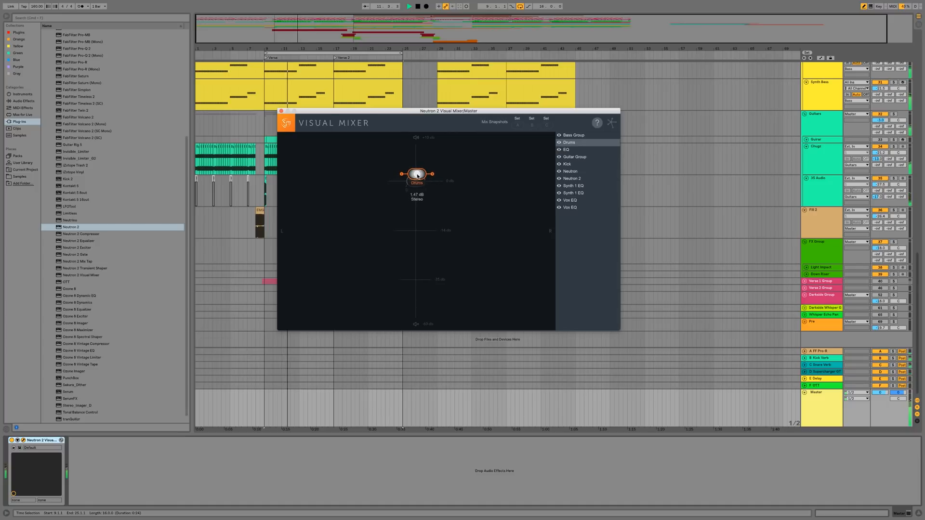
left_click_drag(416, 174, 416, 161)
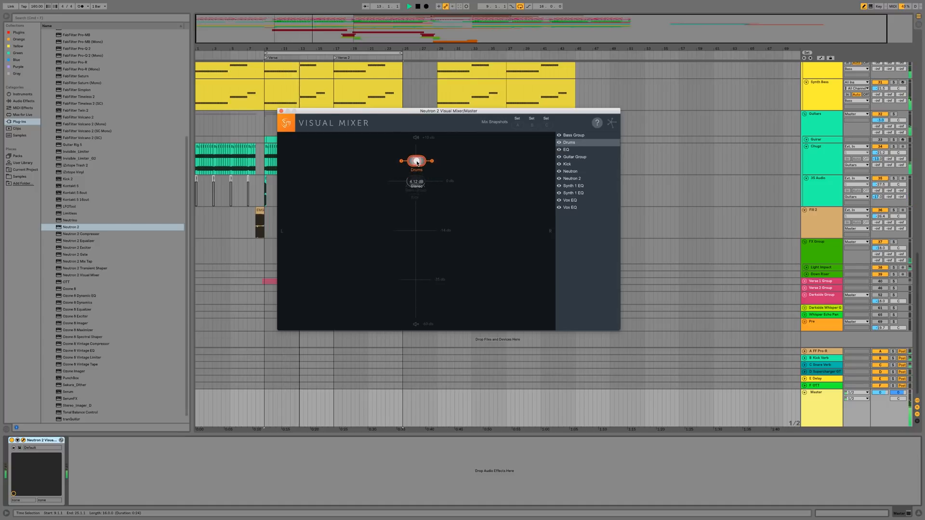
left_click_drag(416, 161, 416, 155)
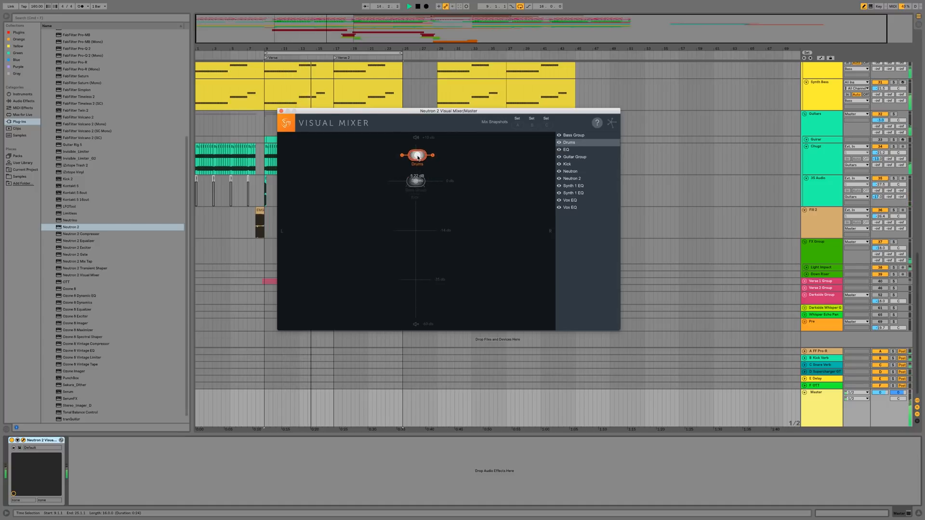
left_click_drag(417, 155, 414, 210)
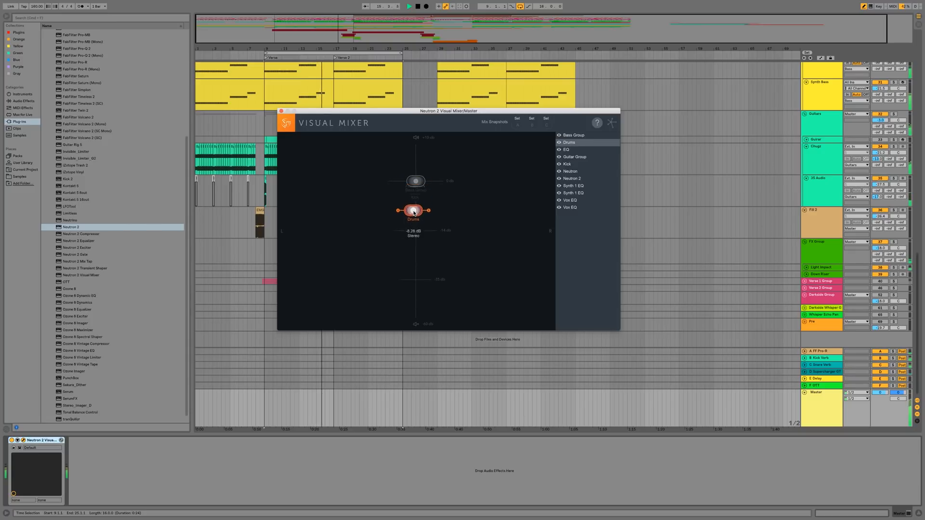
left_click_drag(414, 211, 417, 180)
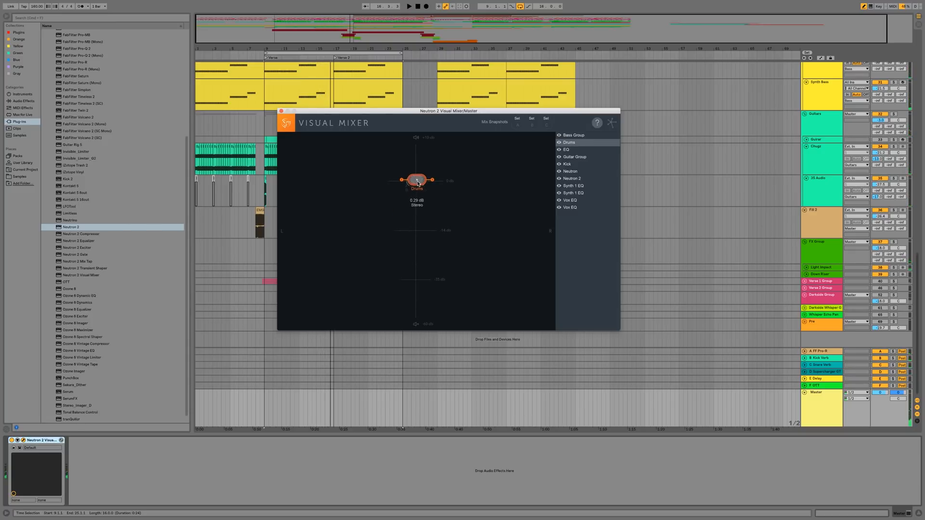
left_click_drag(416, 181, 416, 184)
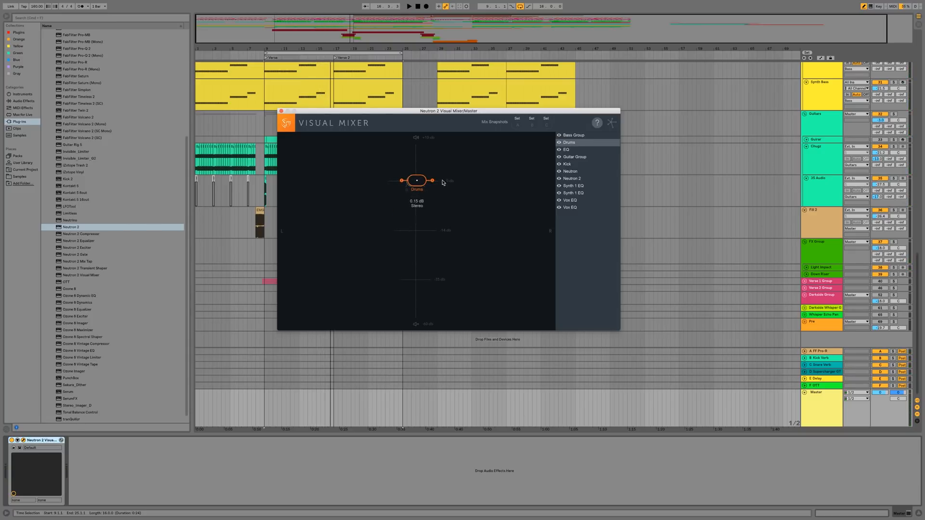
left_click(417, 180)
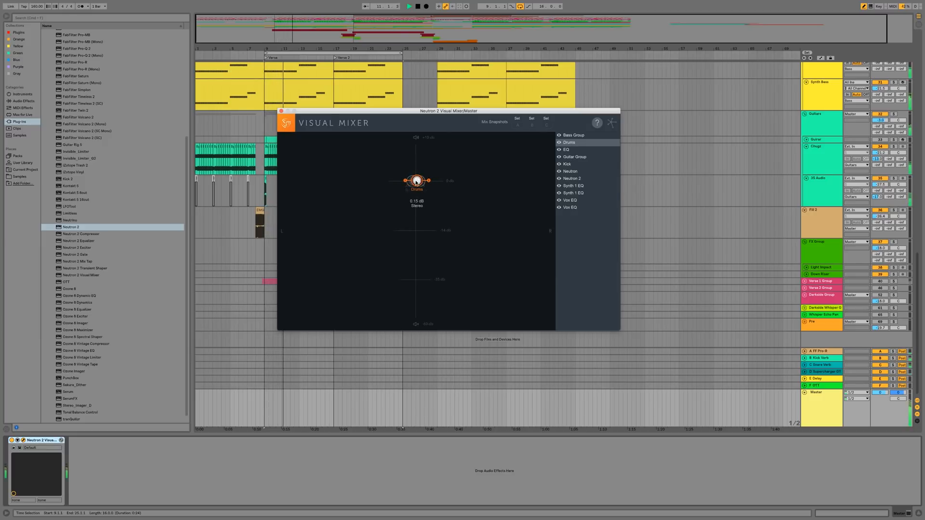
left_click_drag(417, 180, 416, 191)
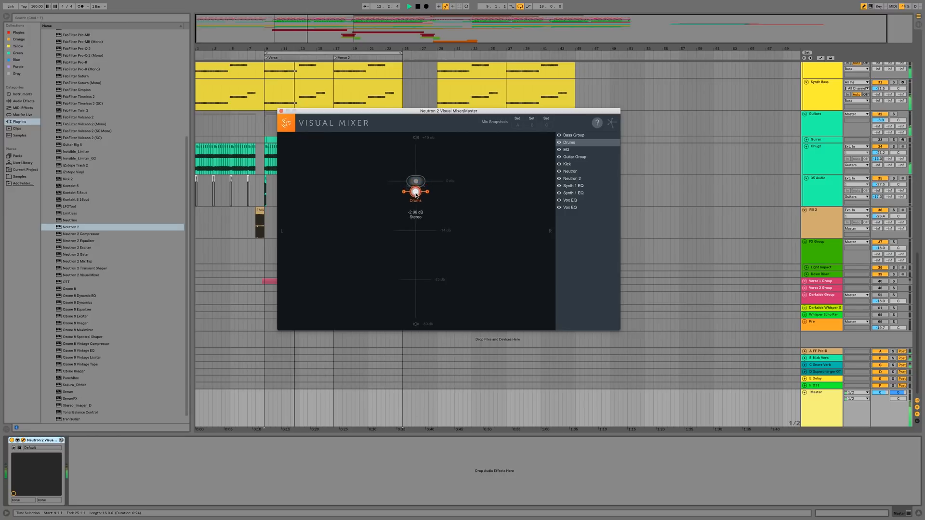
left_click_drag(416, 192, 416, 183)
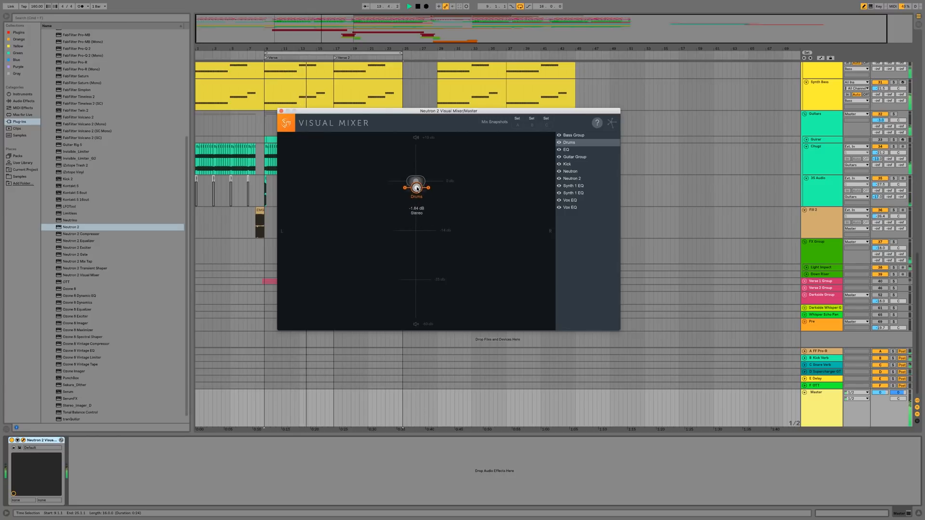
Lower the EQ track to about -4 dB and the Guitar Group to about -1.5 dB.
left_click(566, 150)
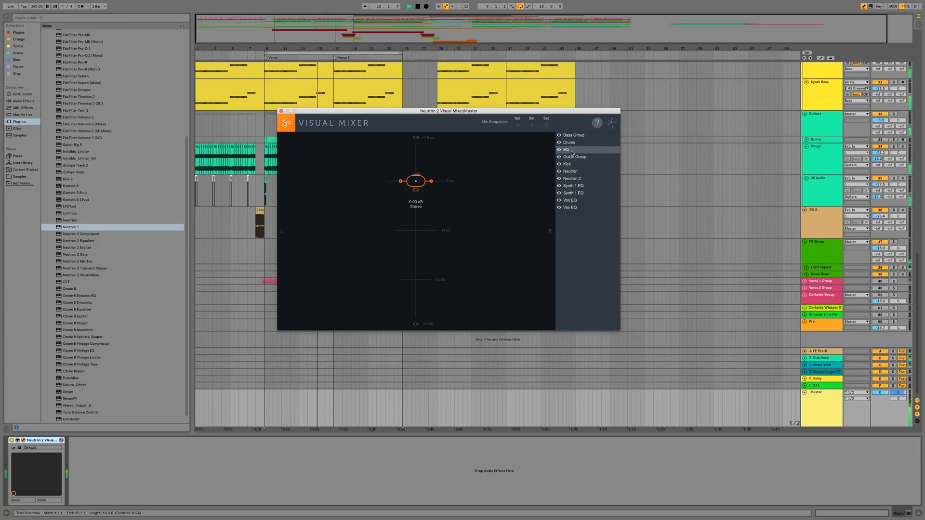
left_click_drag(416, 180, 415, 196)
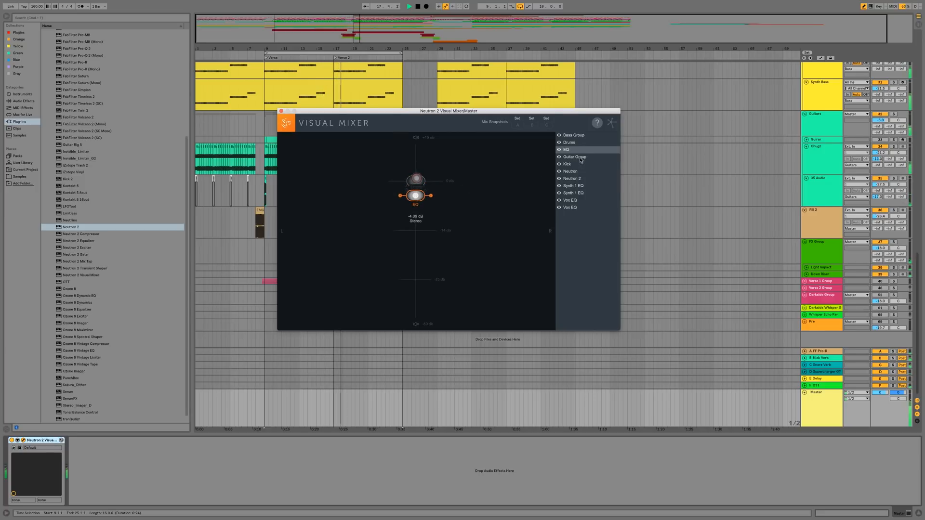
left_click(575, 156)
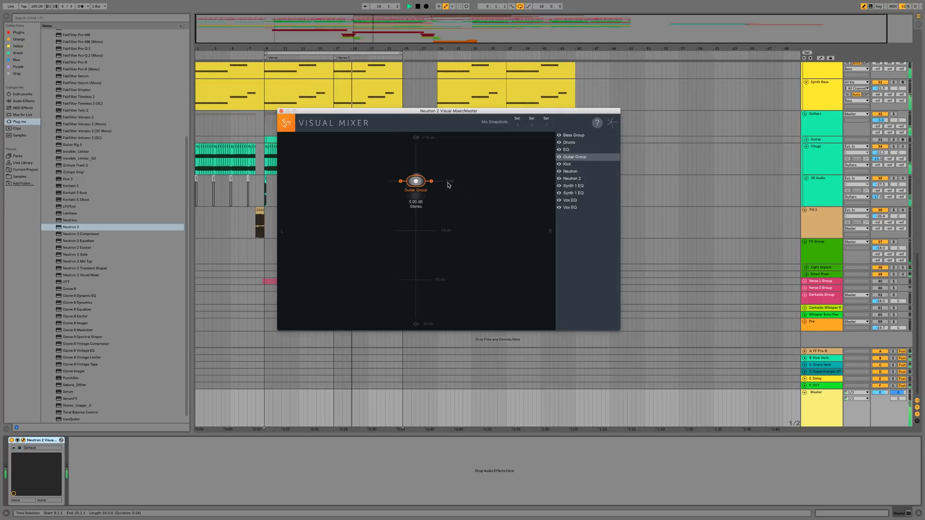
left_click_drag(416, 181, 421, 185)
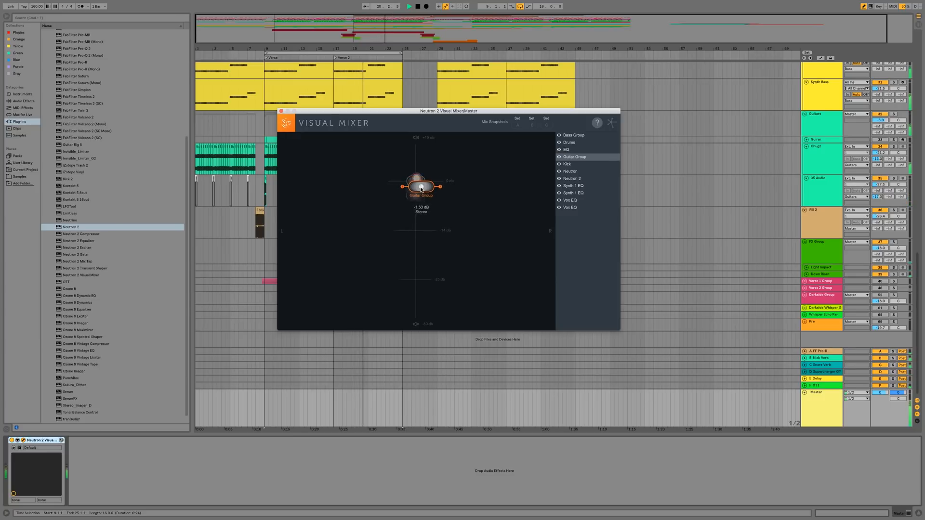
Pan the Guitar Group hard left, then right, then back near centre at -2.56 dB.
left_click_drag(421, 186, 379, 182)
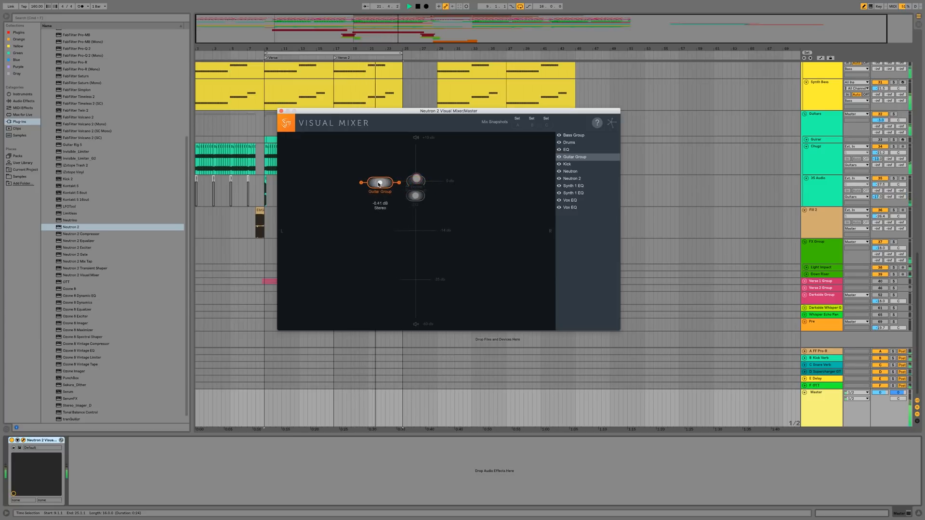
left_click_drag(379, 182, 317, 178)
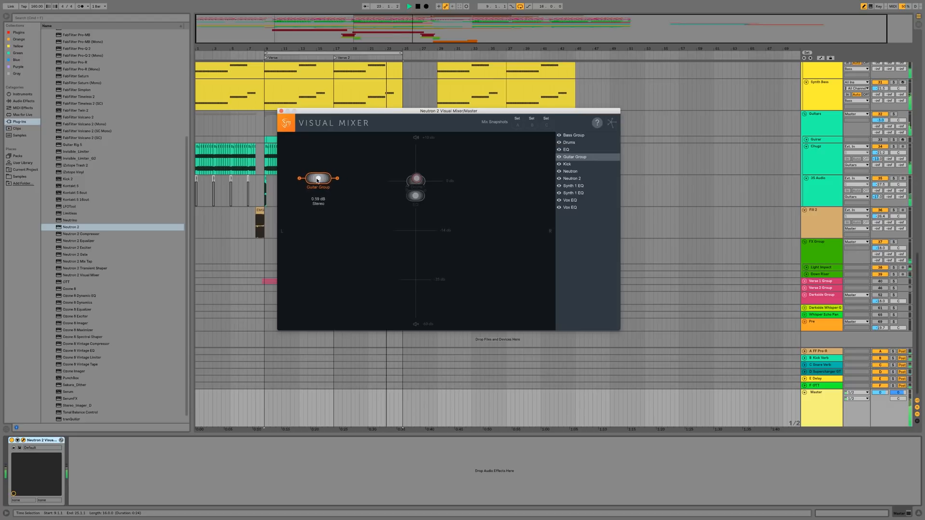
left_click_drag(317, 178, 506, 181)
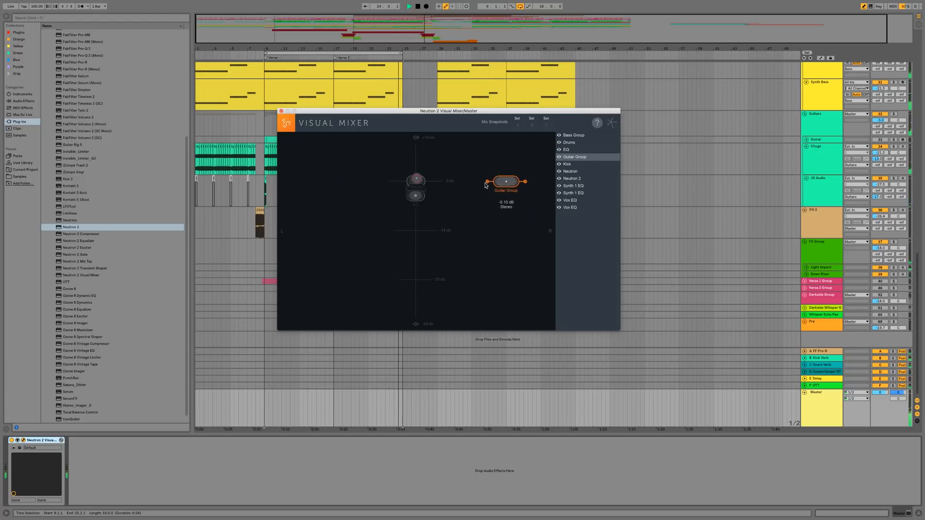
left_click_drag(506, 182, 413, 191)
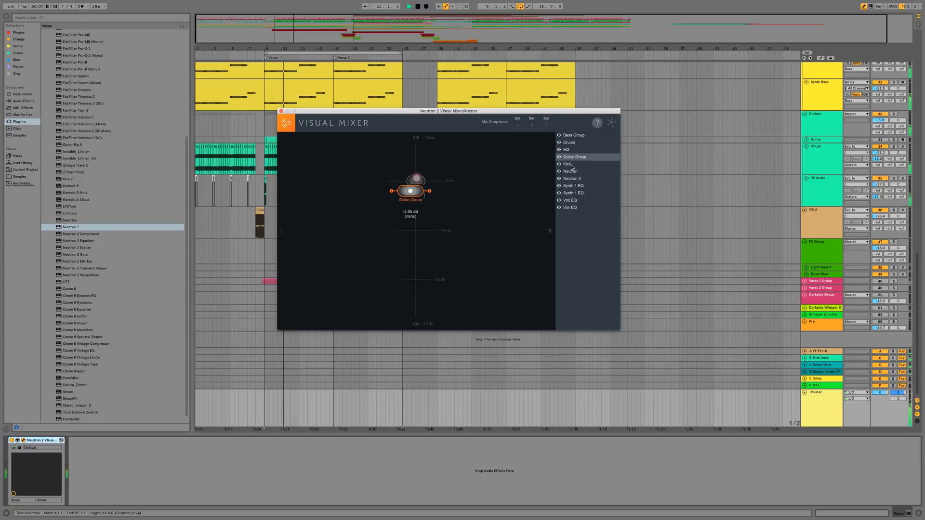
left_click(569, 164)
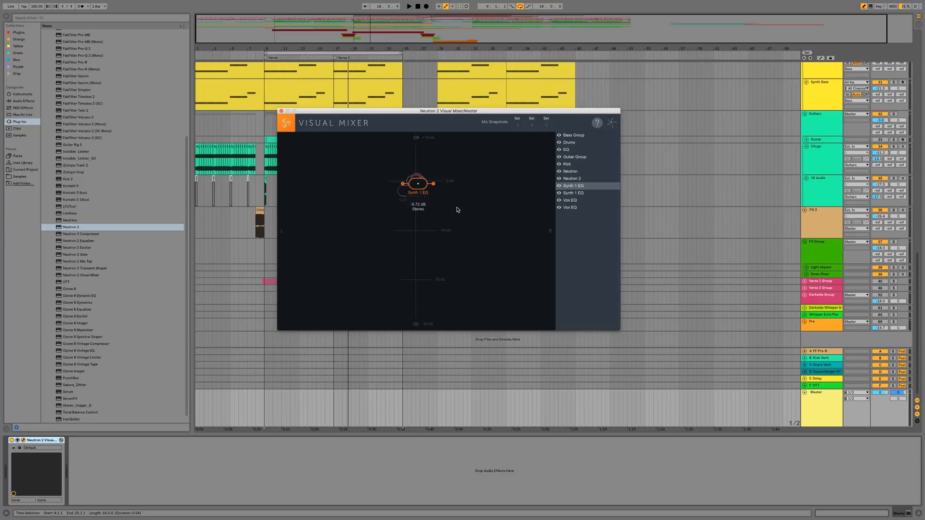
mouse_move(426, 179)
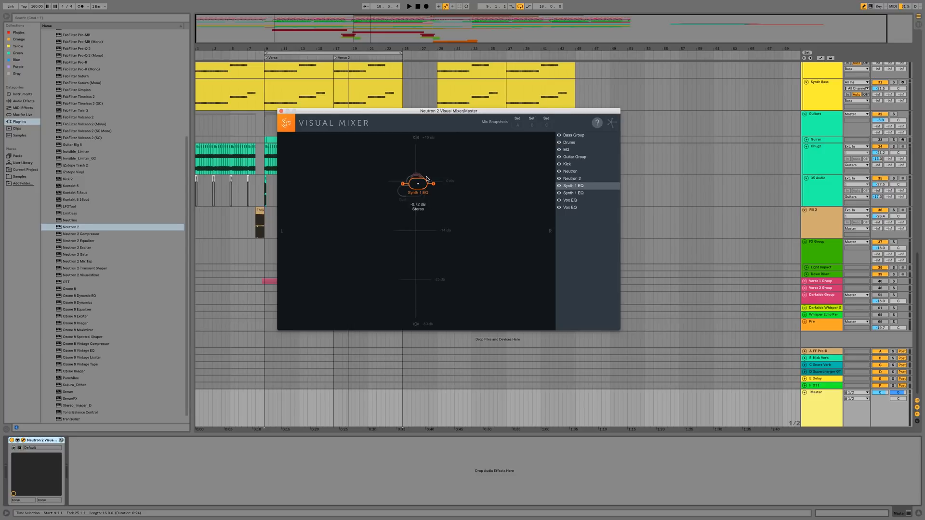
mouse_move(388, 180)
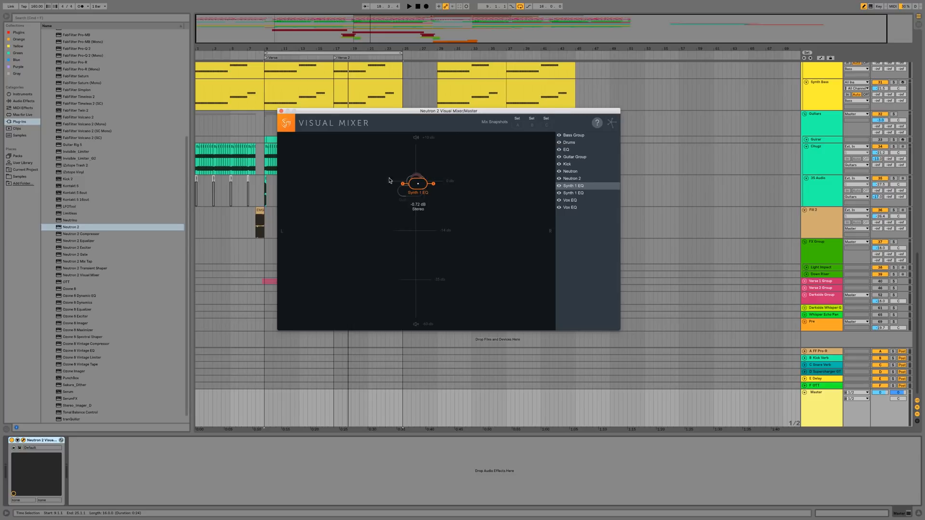
mouse_move(524, 169)
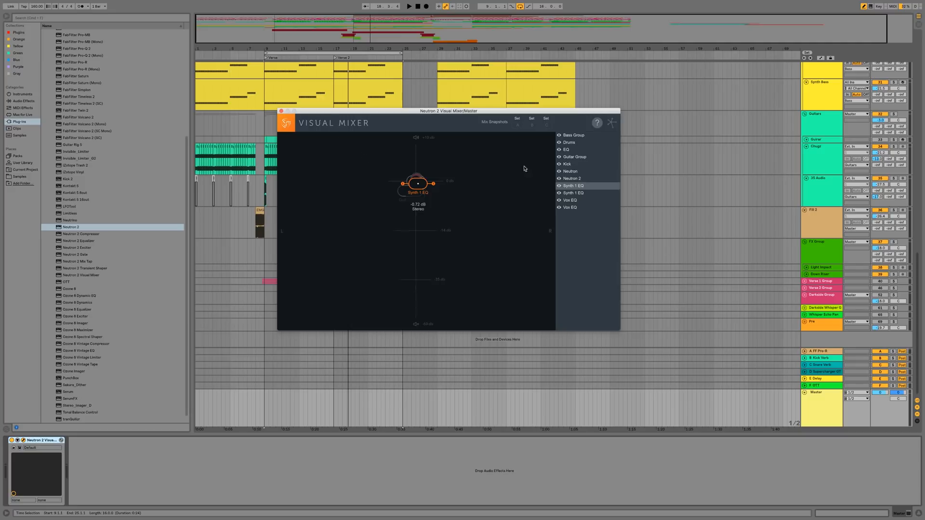
Position Synth 1 EQ, Guitar Group and Drums slightly right of centre and store the layout as Mix Snapshot A.
left_click_drag(417, 184, 420, 182)
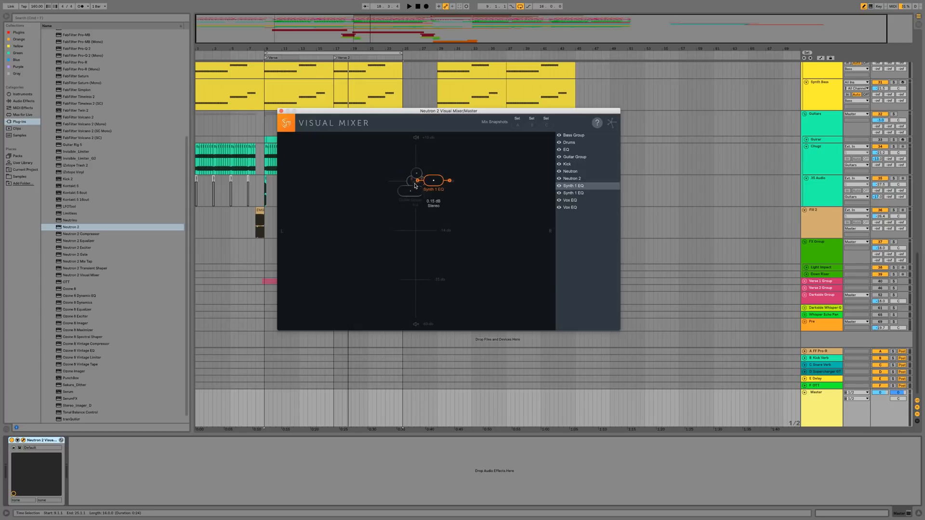
left_click(574, 156)
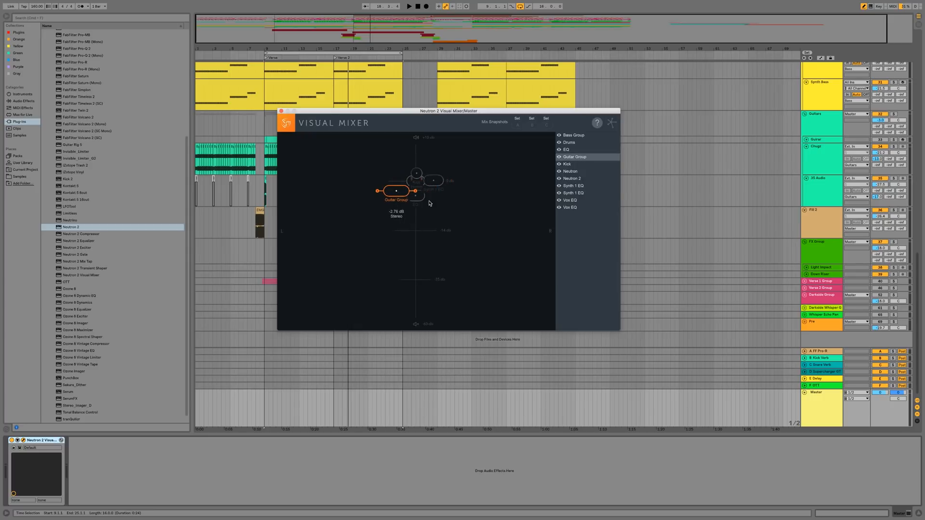
left_click(568, 143)
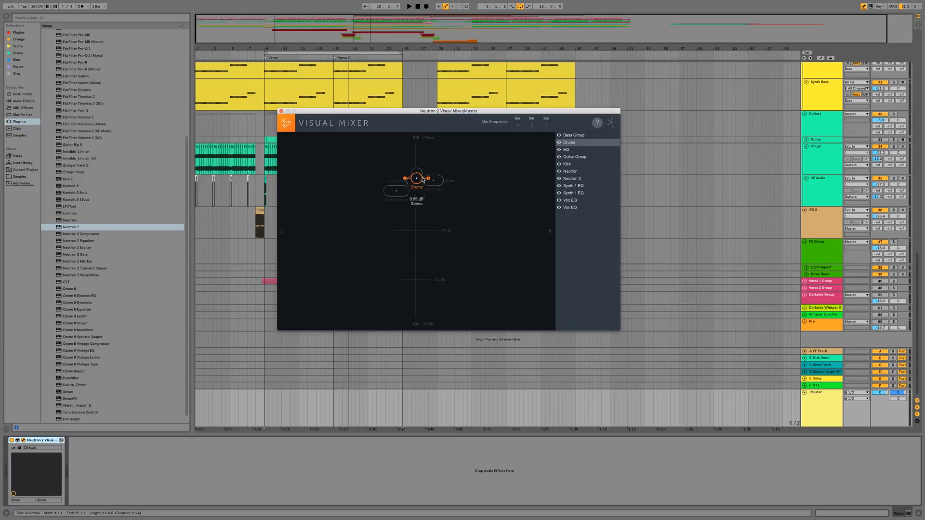
left_click_drag(417, 178, 425, 182)
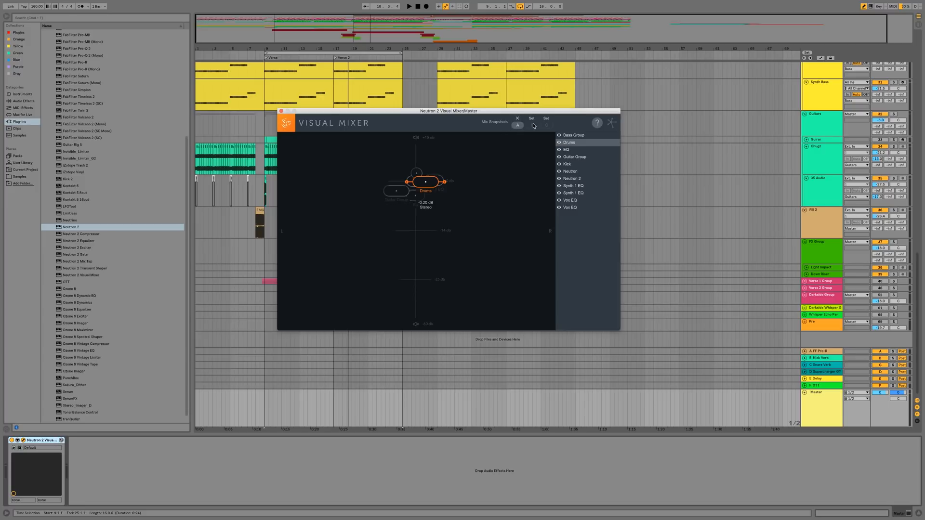
left_click(566, 164)
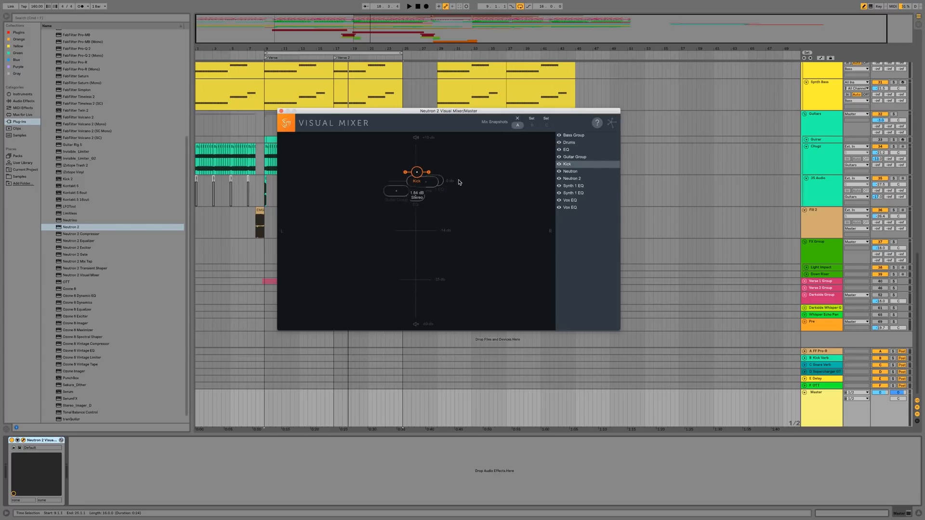
Move the Kick toward centre, reposition Guitar Group, Drums and Synth 1 EQ, and store it as Mix Snapshot B.
left_click_drag(417, 181, 418, 189)
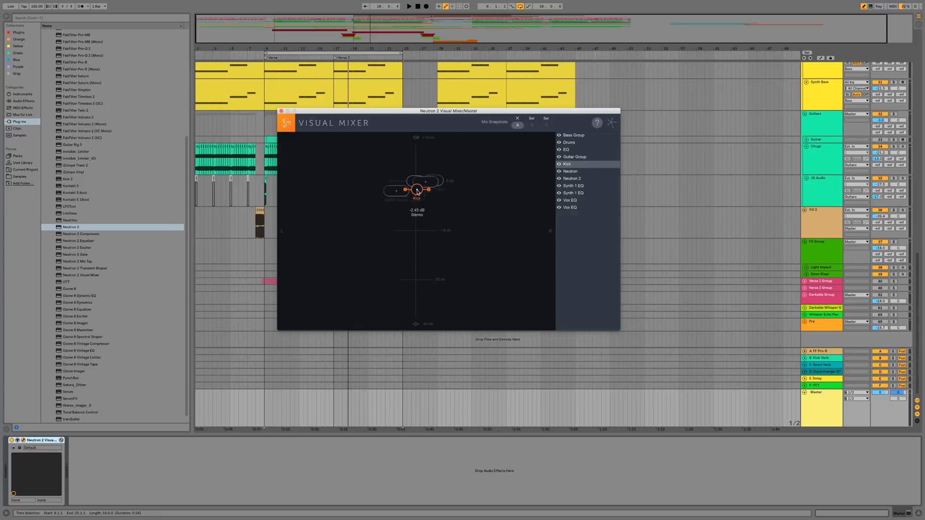
left_click(574, 156)
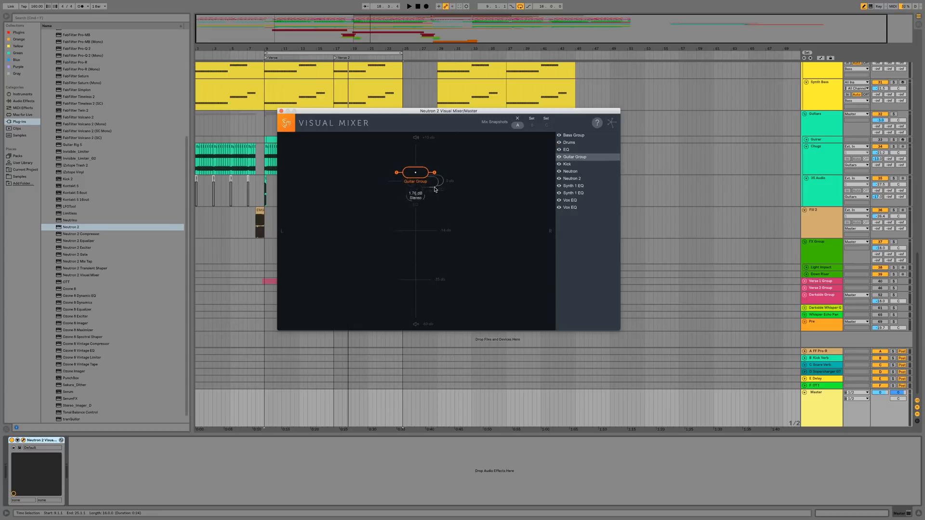
left_click(569, 142)
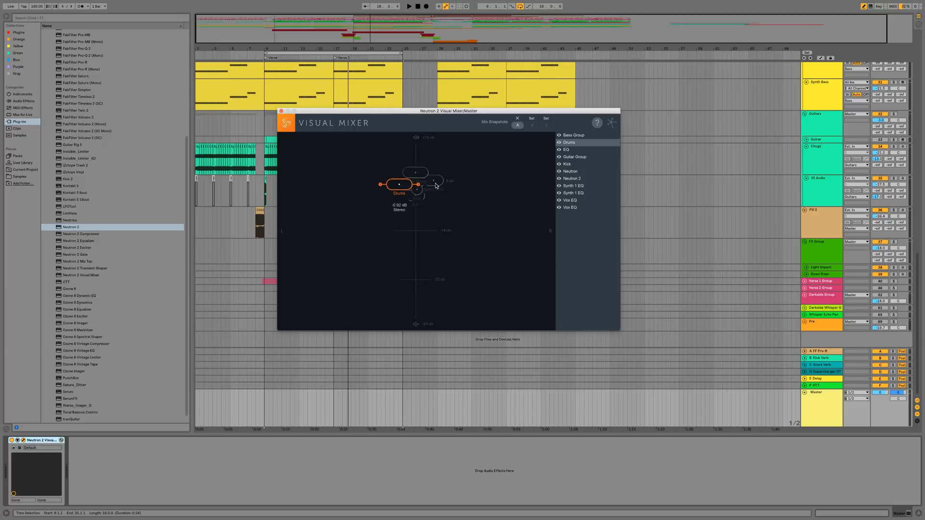
left_click(573, 185)
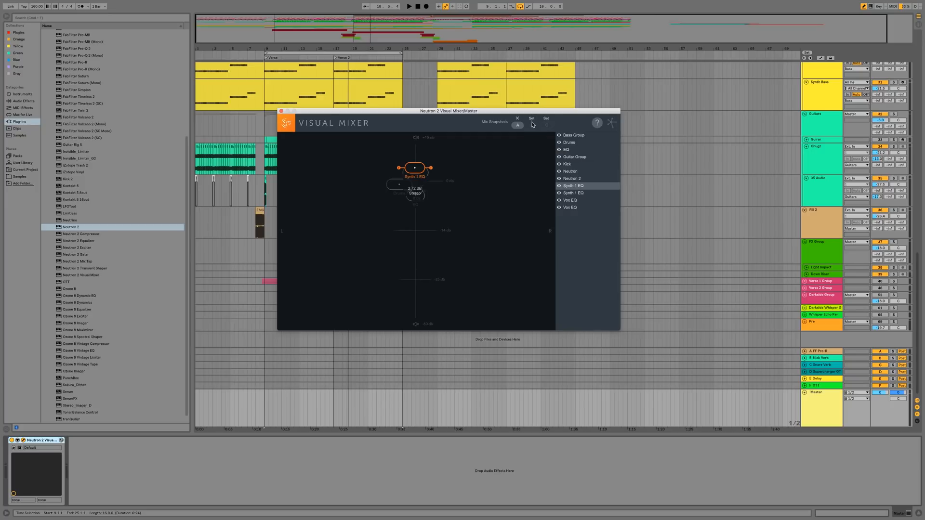
left_click(532, 125)
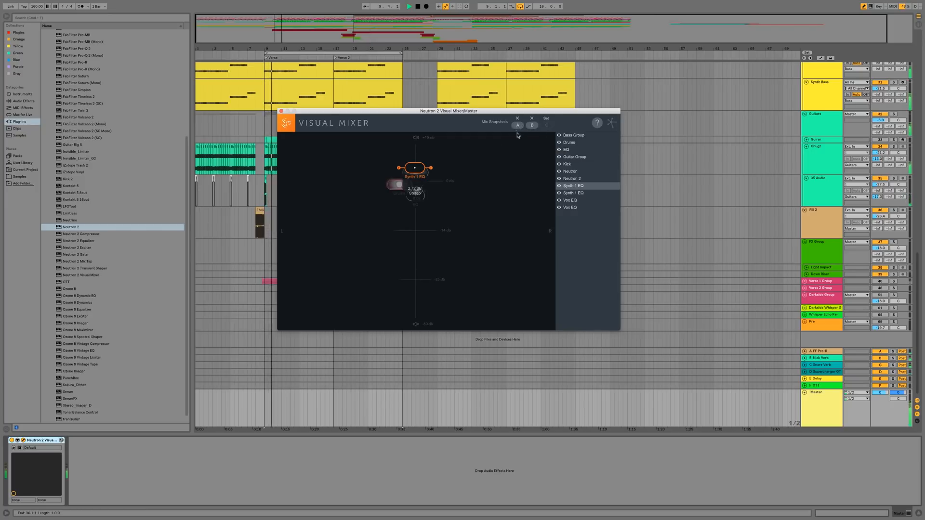
Toggle between Mix Snapshots A and B to compare the two track layouts, Synth 1 EQ returning near 0.19 dB.
left_click_drag(415, 168, 434, 180)
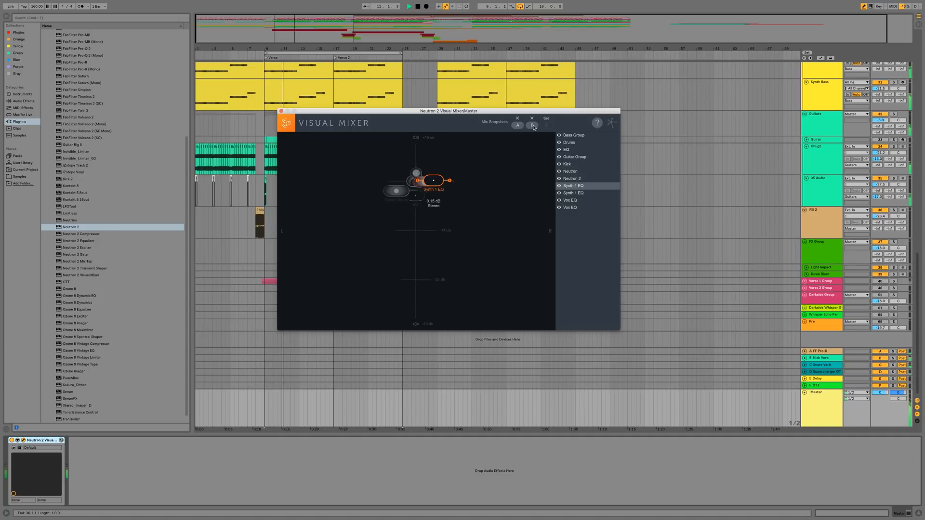
left_click(533, 125)
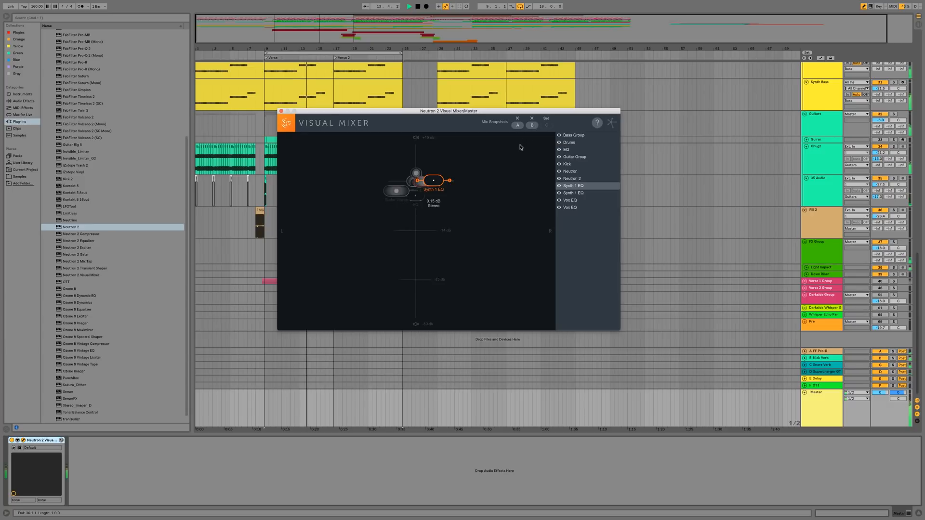
left_click(518, 125)
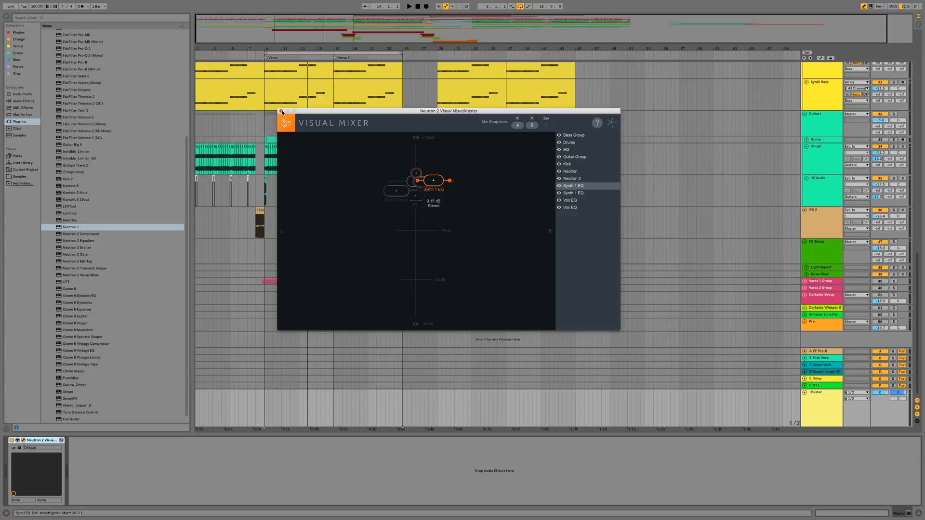
Close the Neutron 2 Visual Mixer window and scroll the Arrangement down to the drum and synth tracks.
left_click(282, 113)
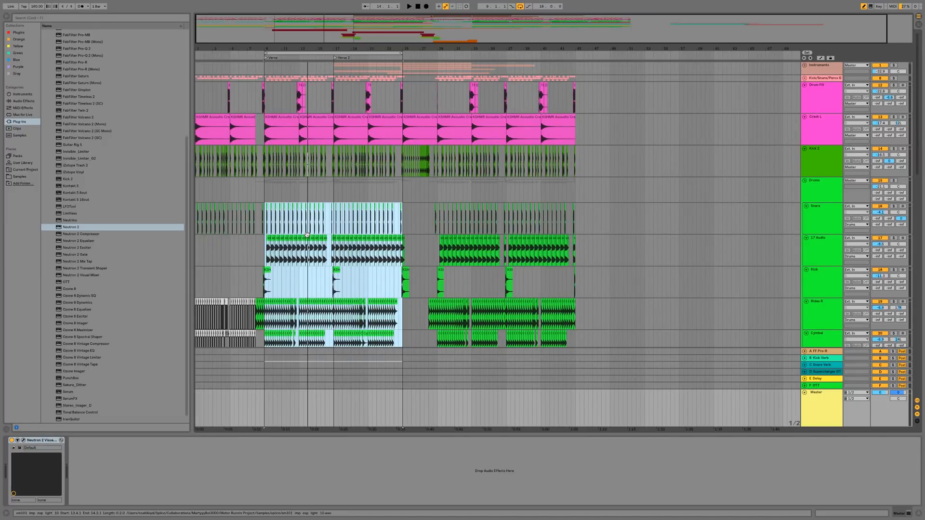
scroll("down", 3)
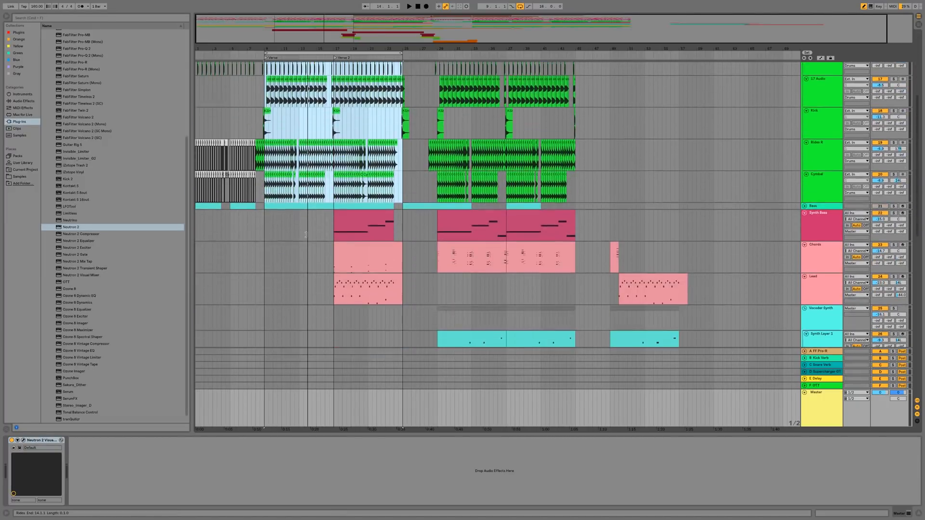